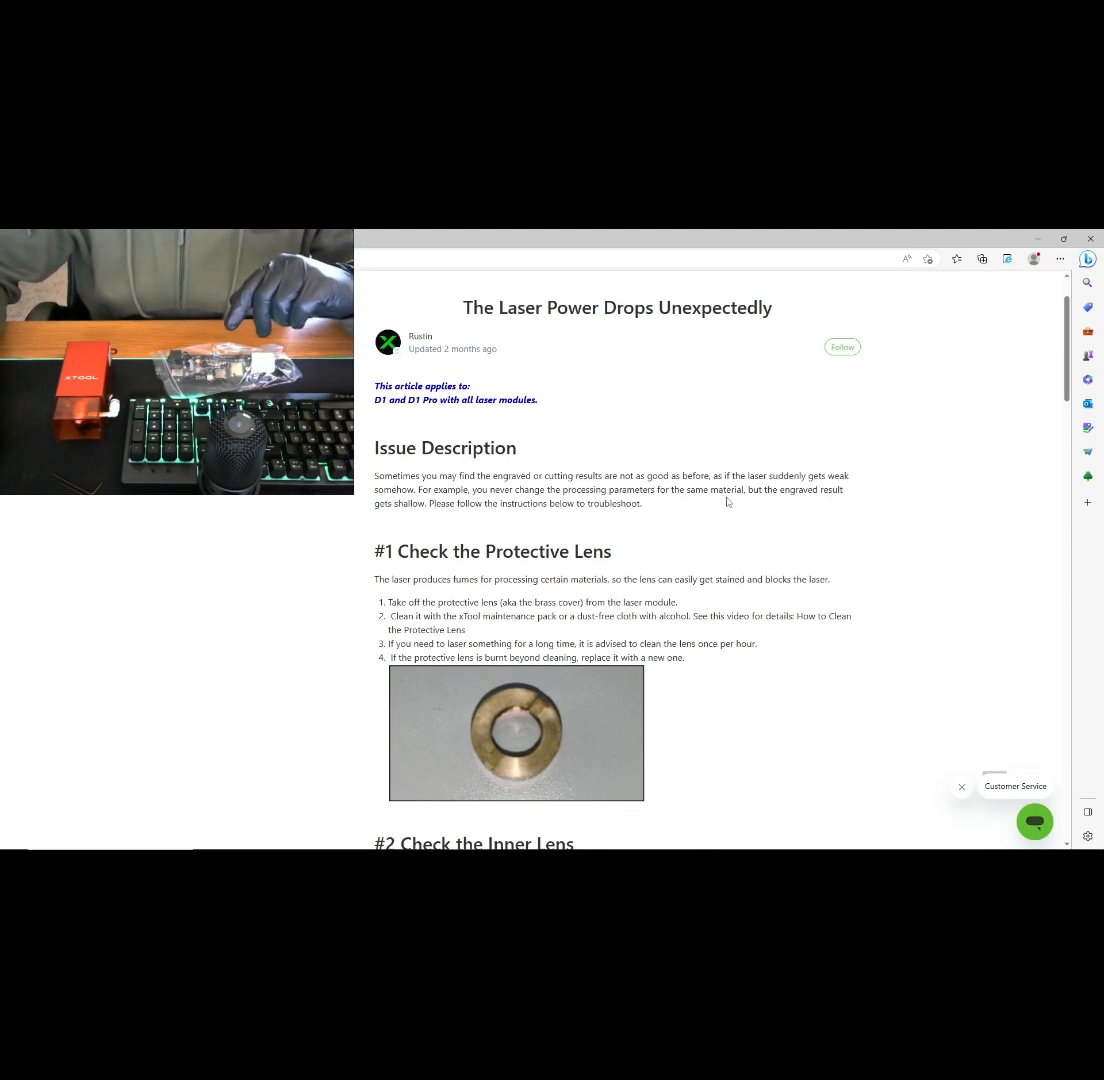
pyautogui.moveTo(788, 532)
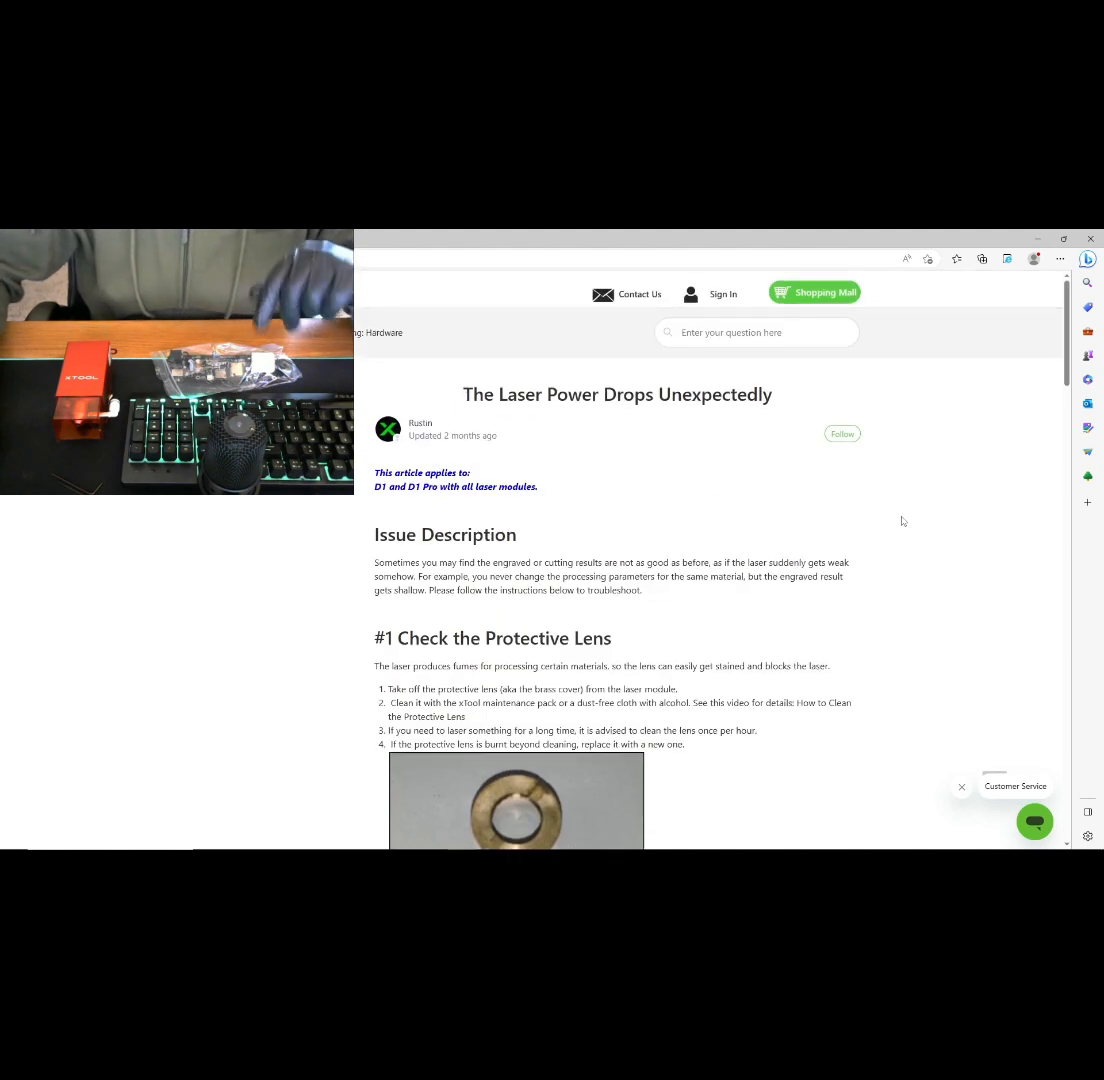
pyautogui.moveTo(872, 556)
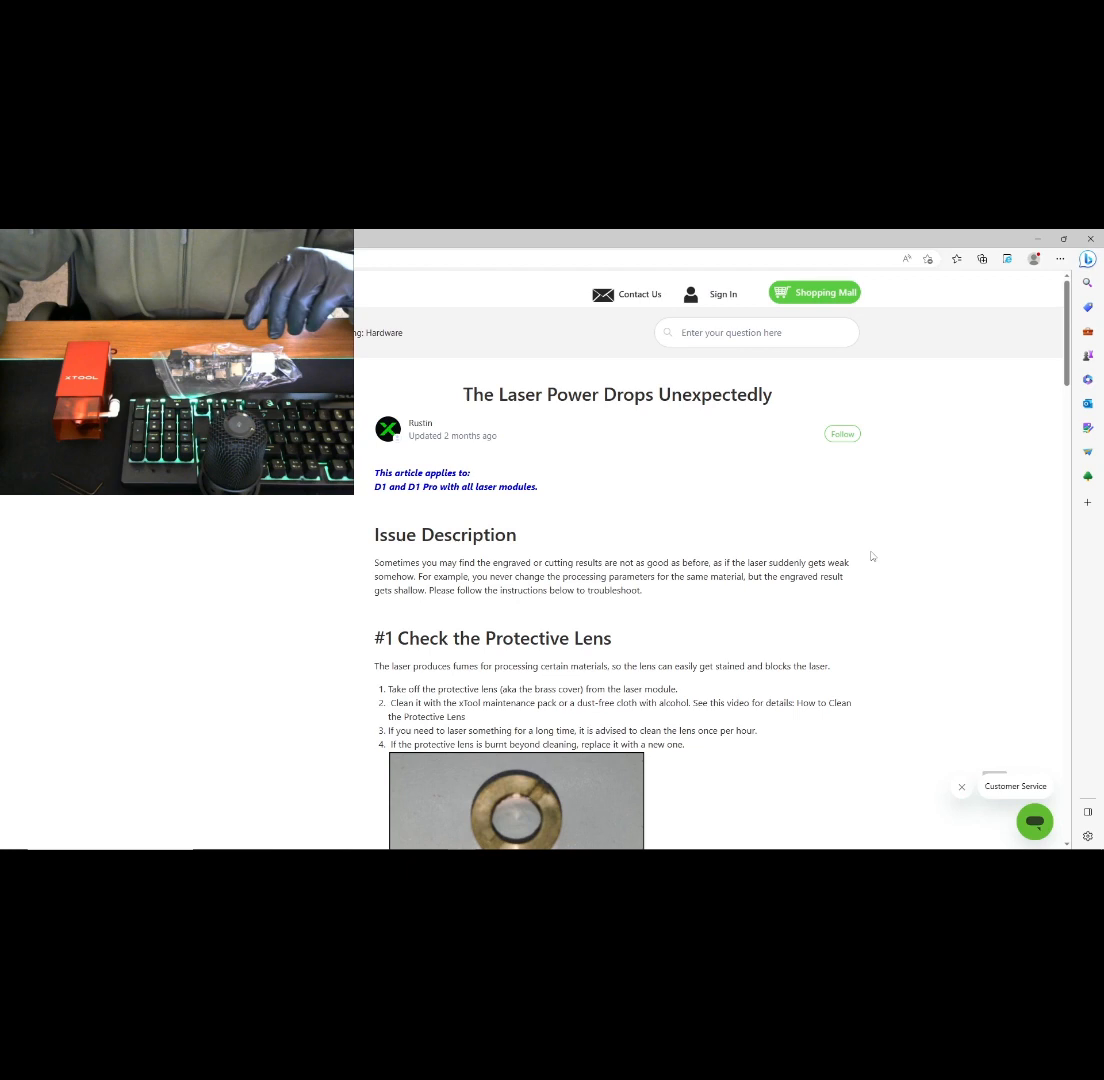
pyautogui.scroll(-3)
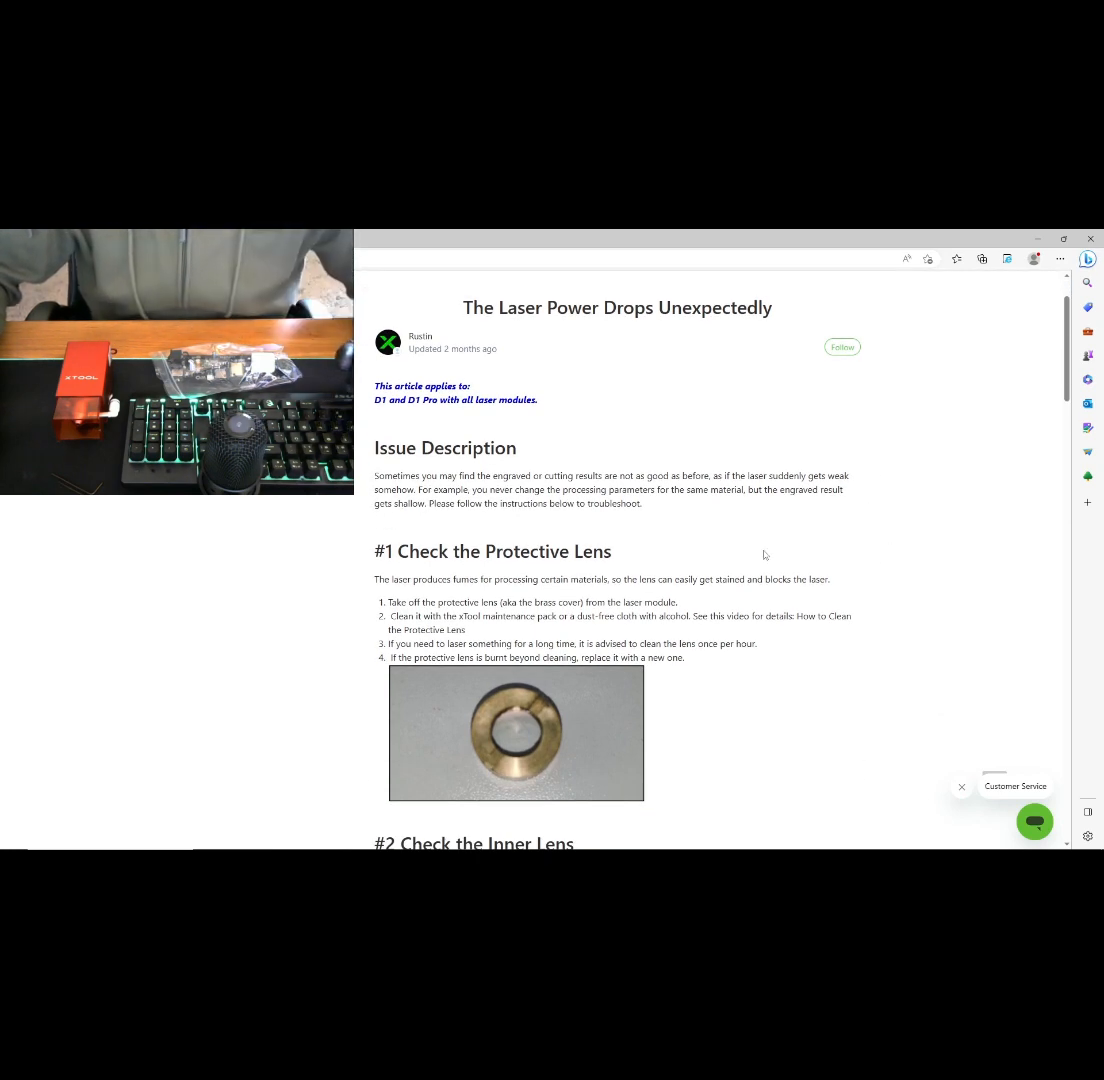
pyautogui.moveTo(810, 544)
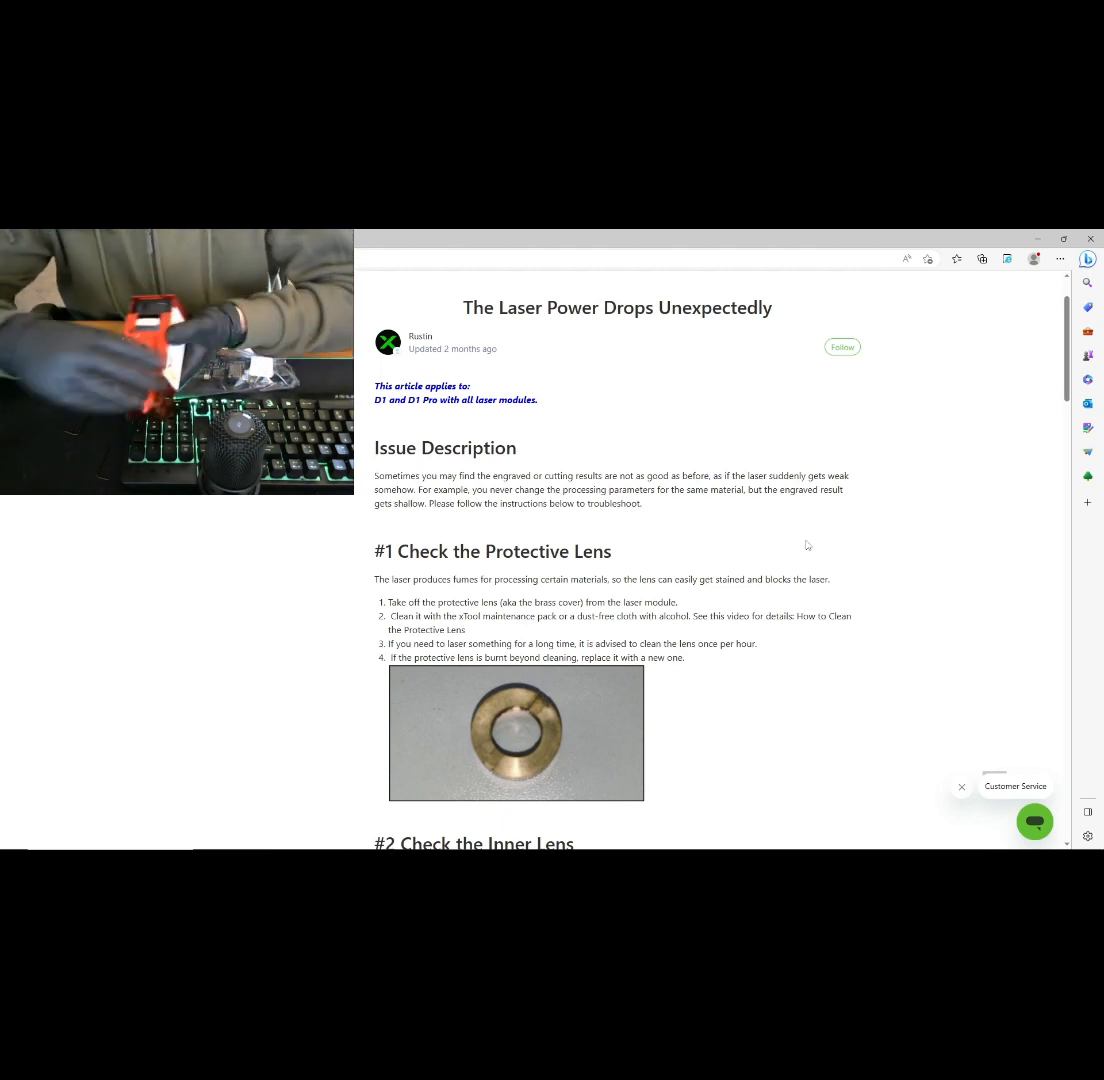
pyautogui.moveTo(708, 608)
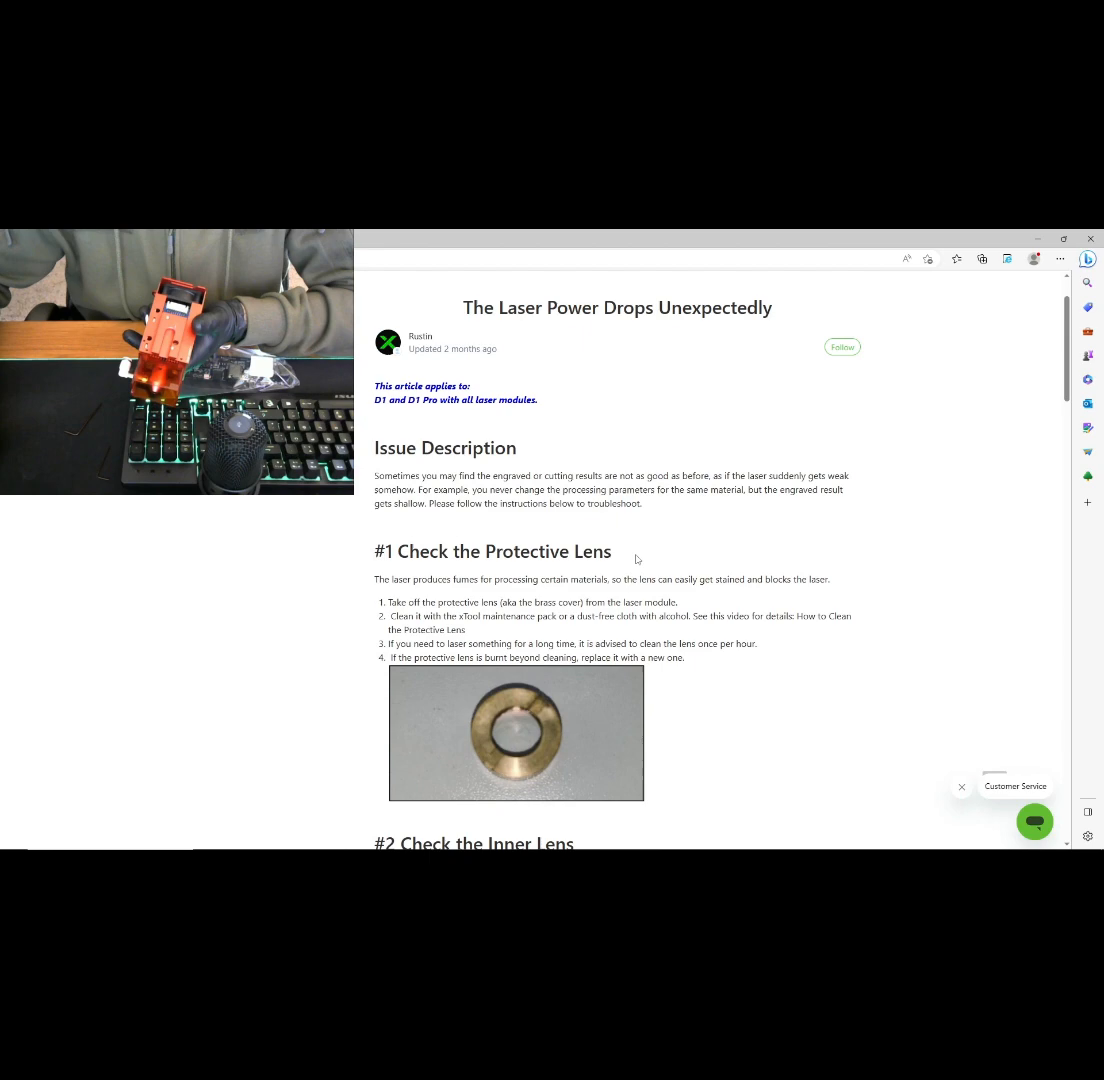
pyautogui.scroll(-3)
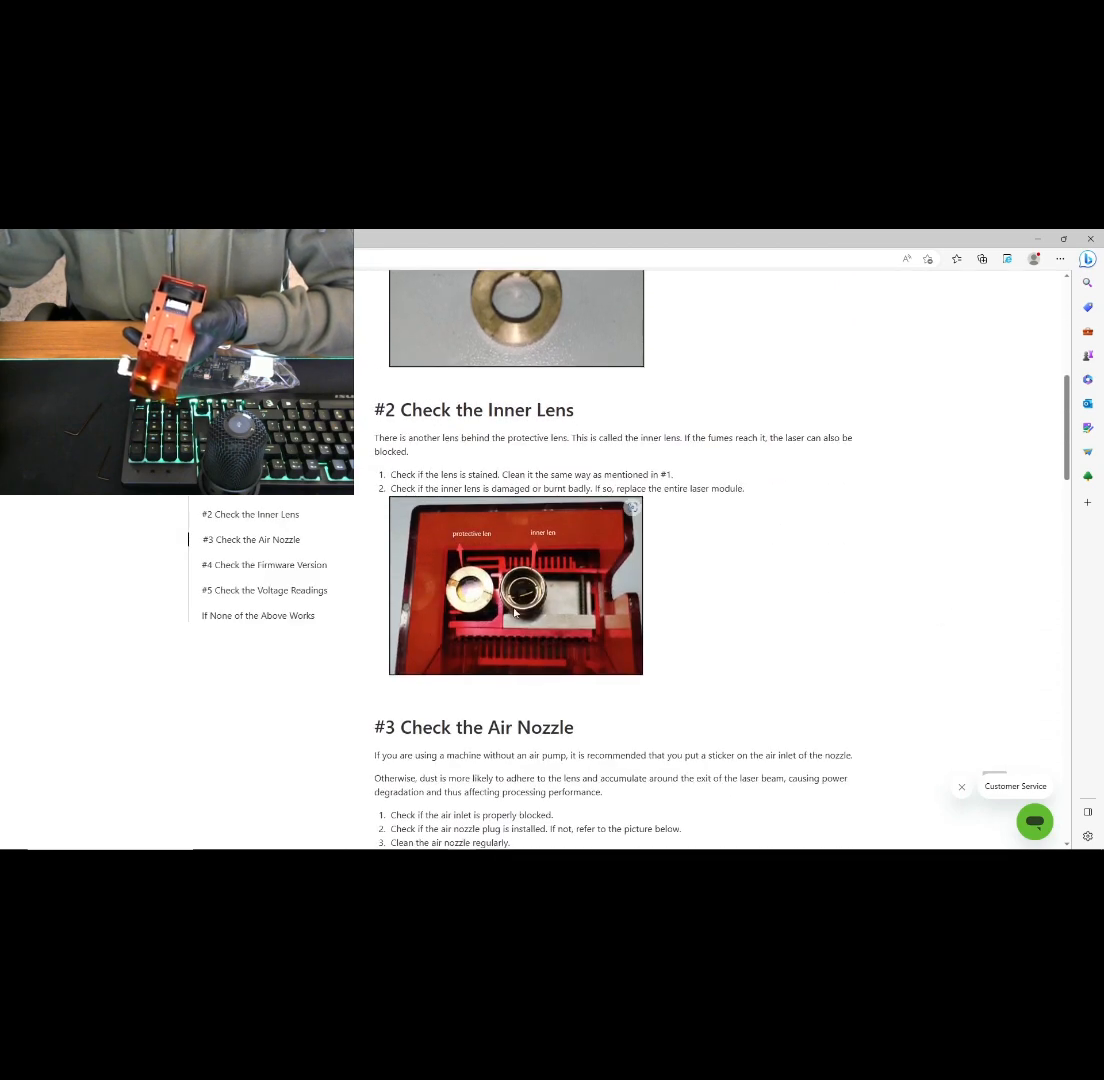
pyautogui.moveTo(800, 526)
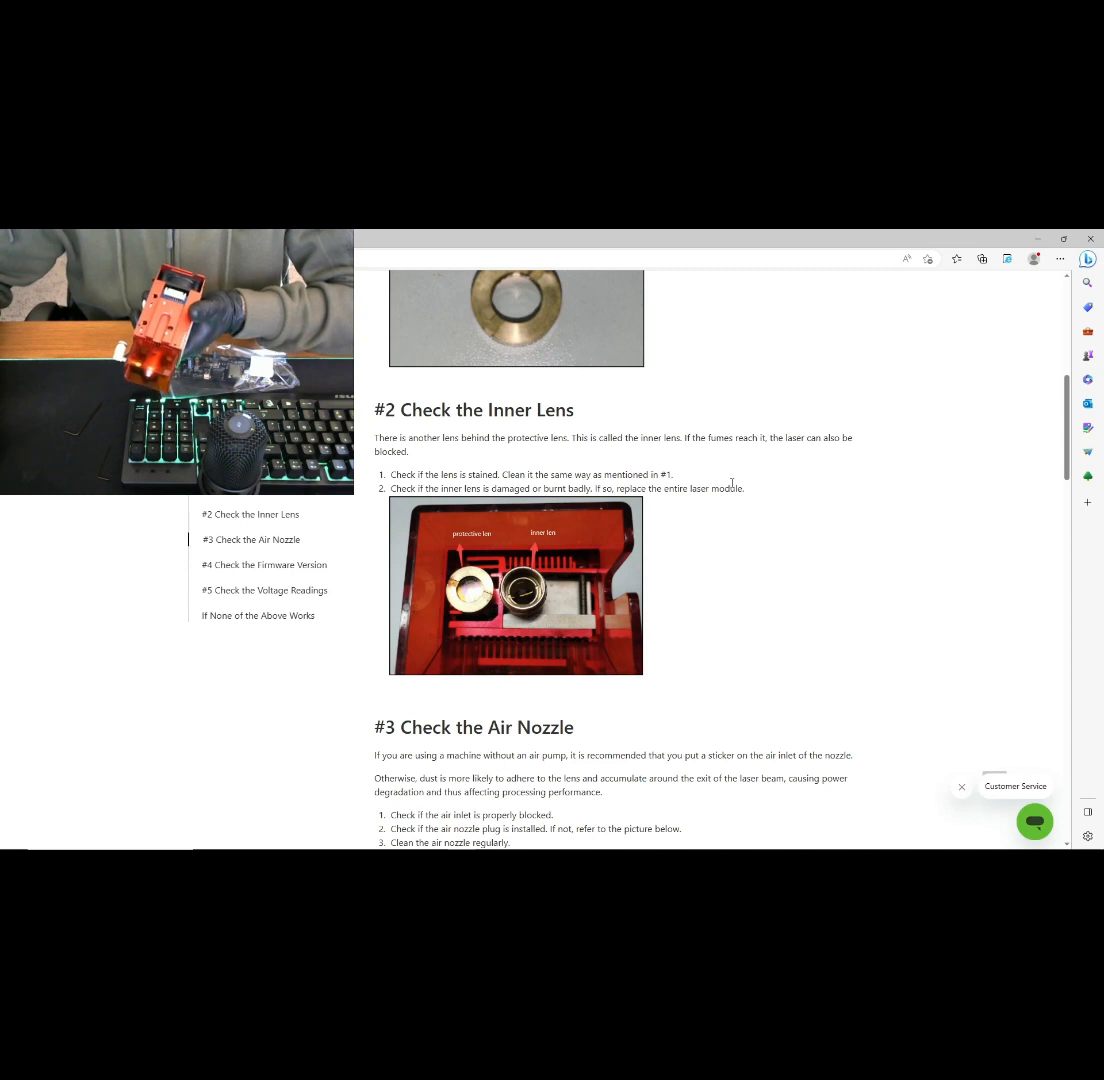
pyautogui.scroll(3)
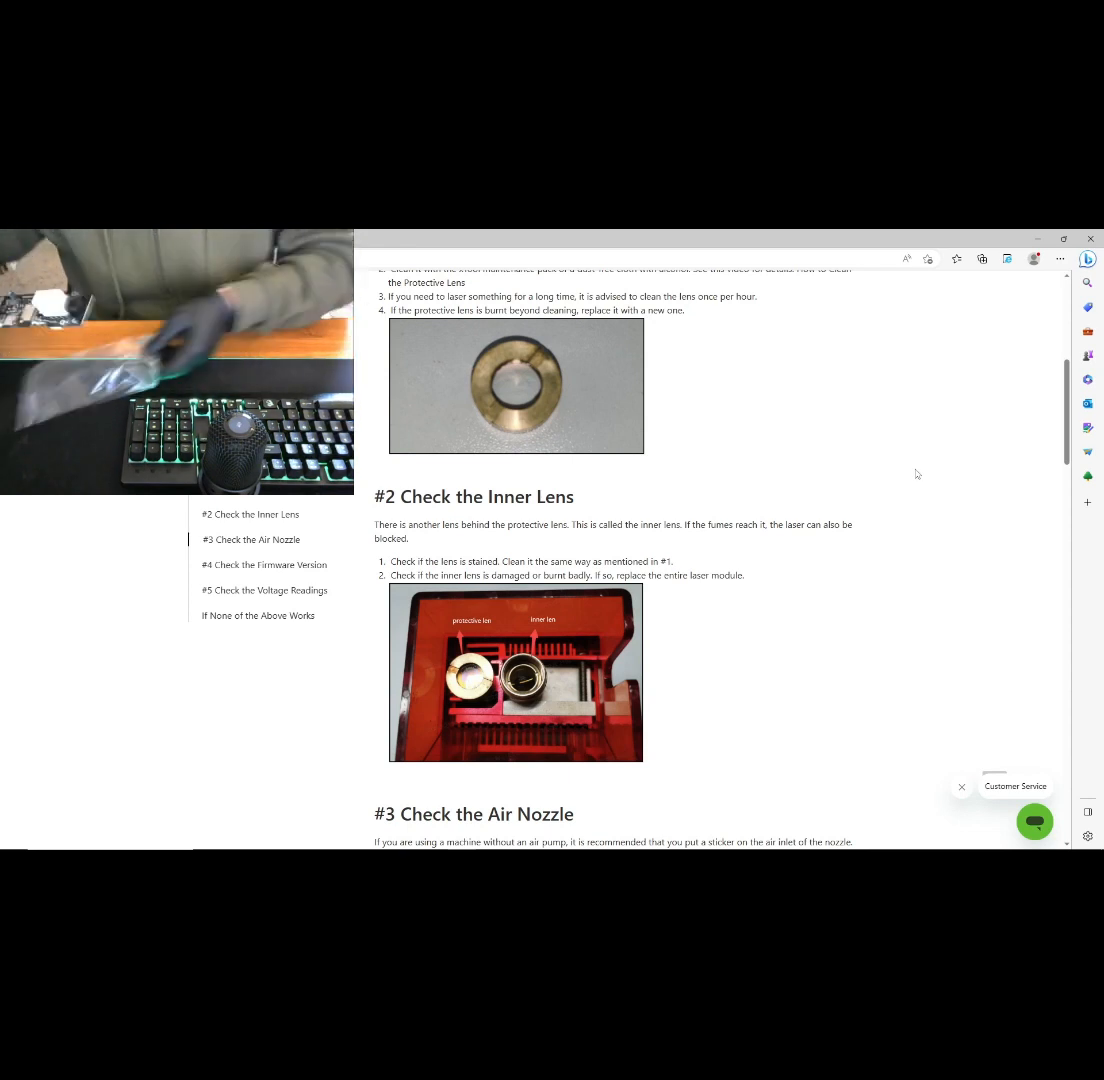
pyautogui.moveTo(848, 386)
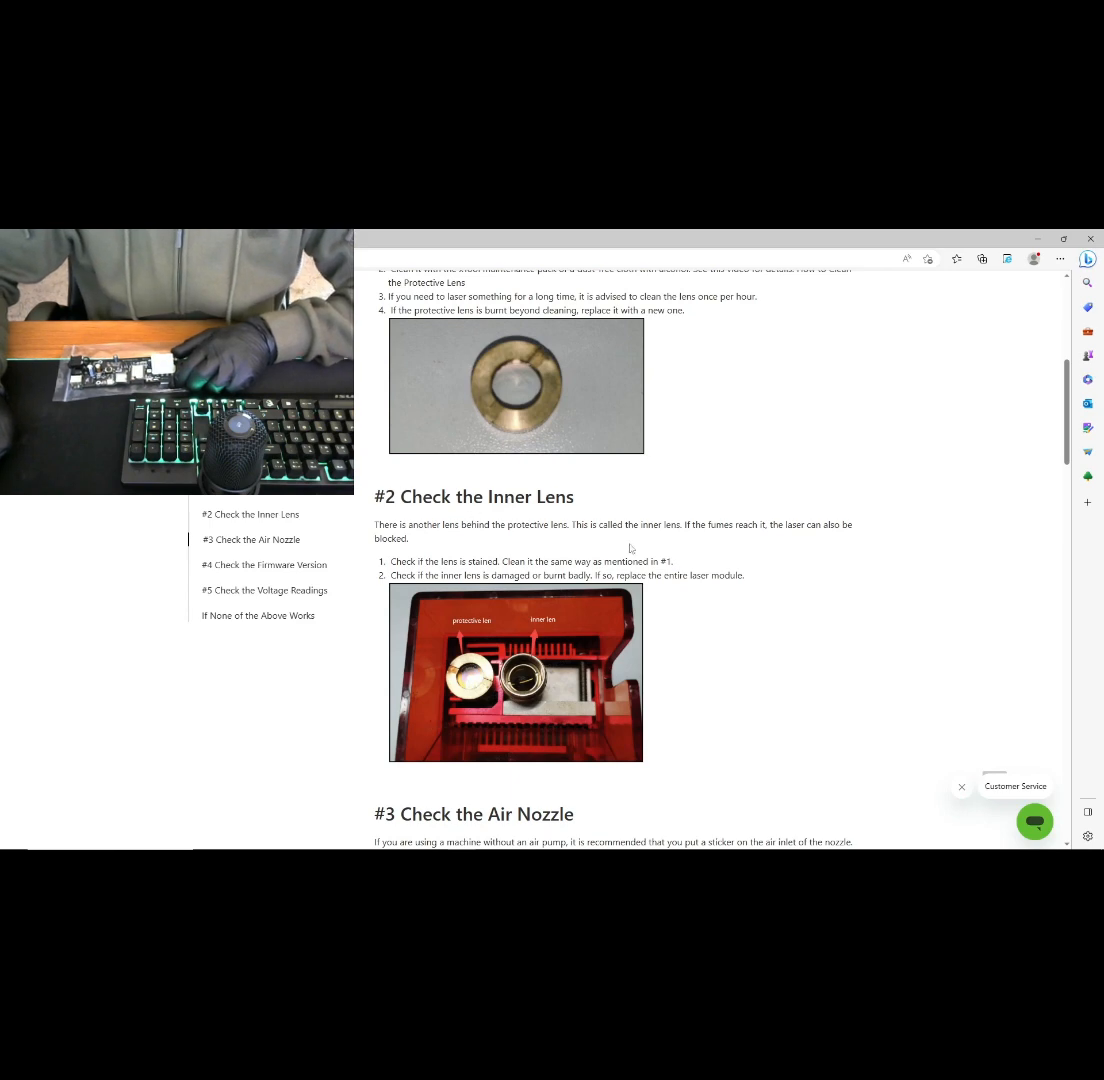
pyautogui.scroll(-3)
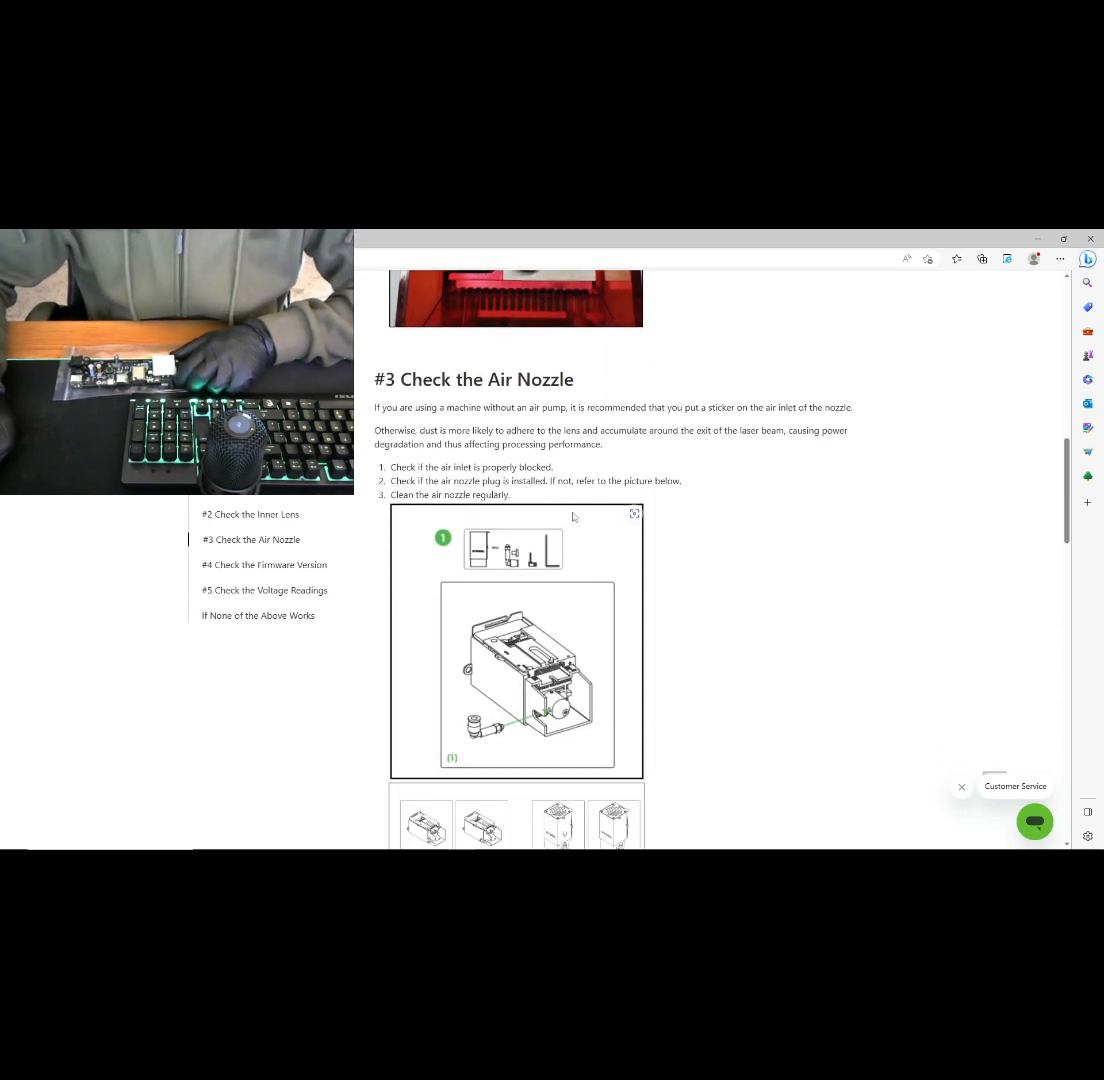
pyautogui.scroll(-3)
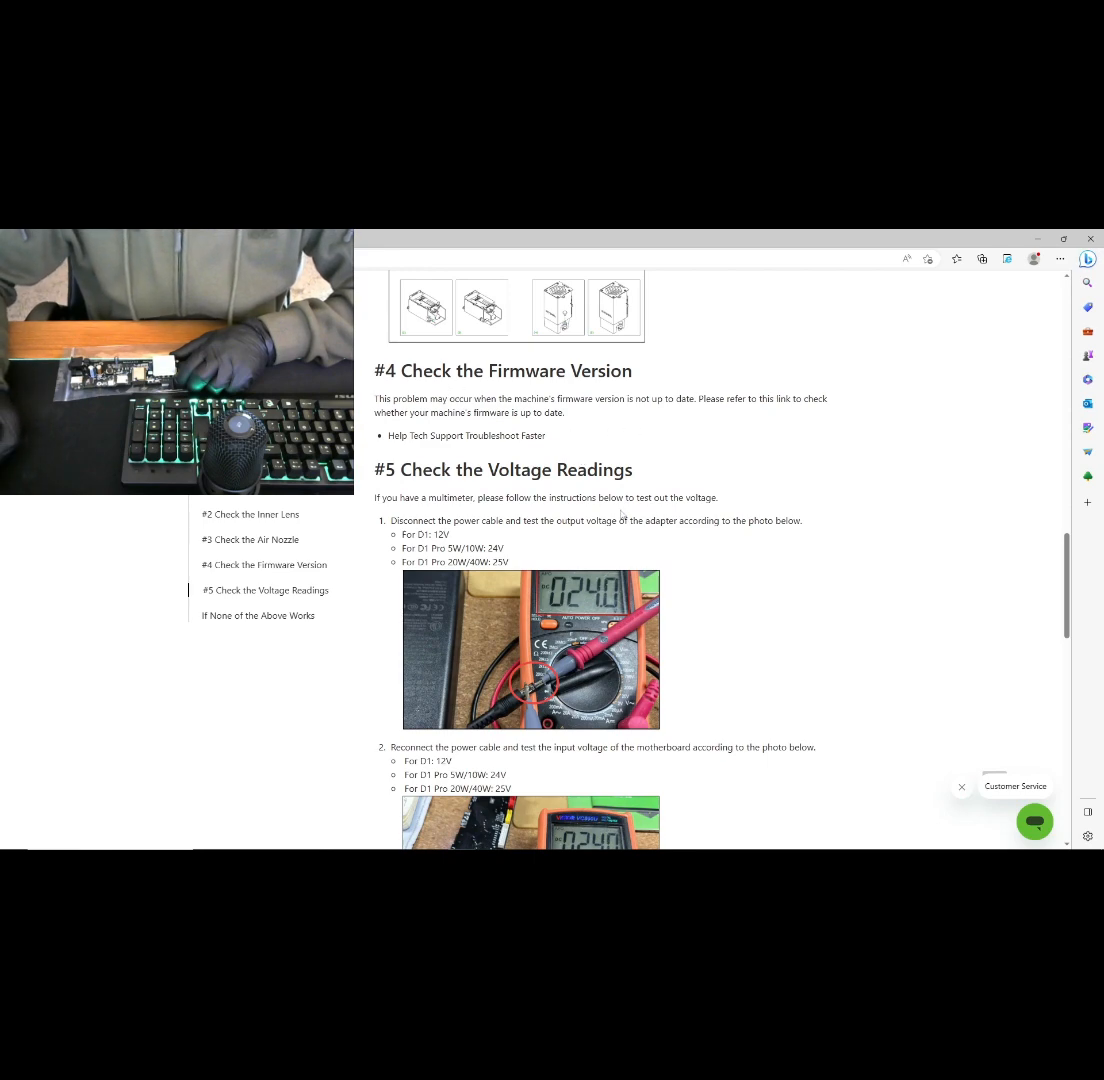
pyautogui.scroll(-3)
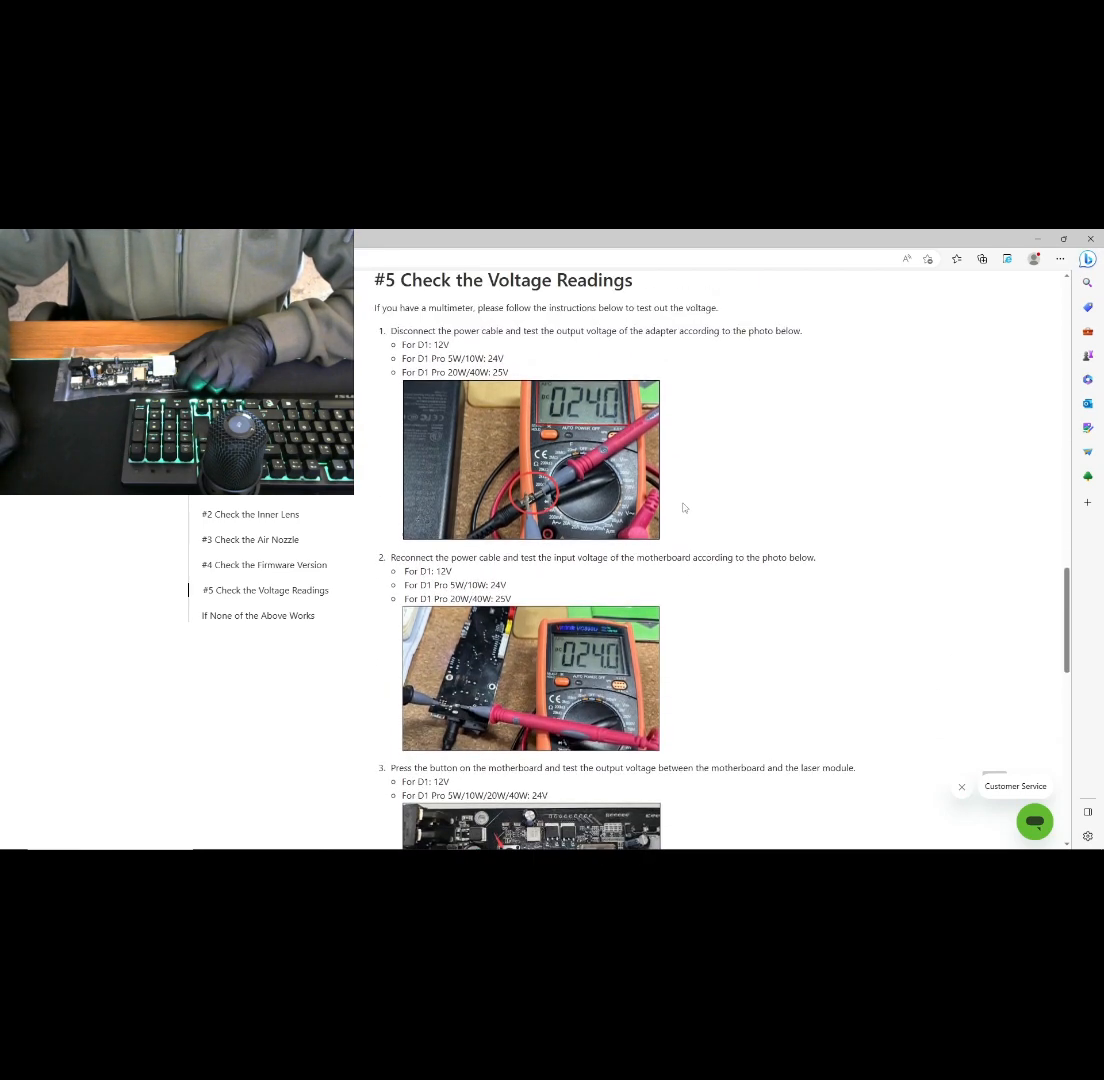
pyautogui.scroll(3)
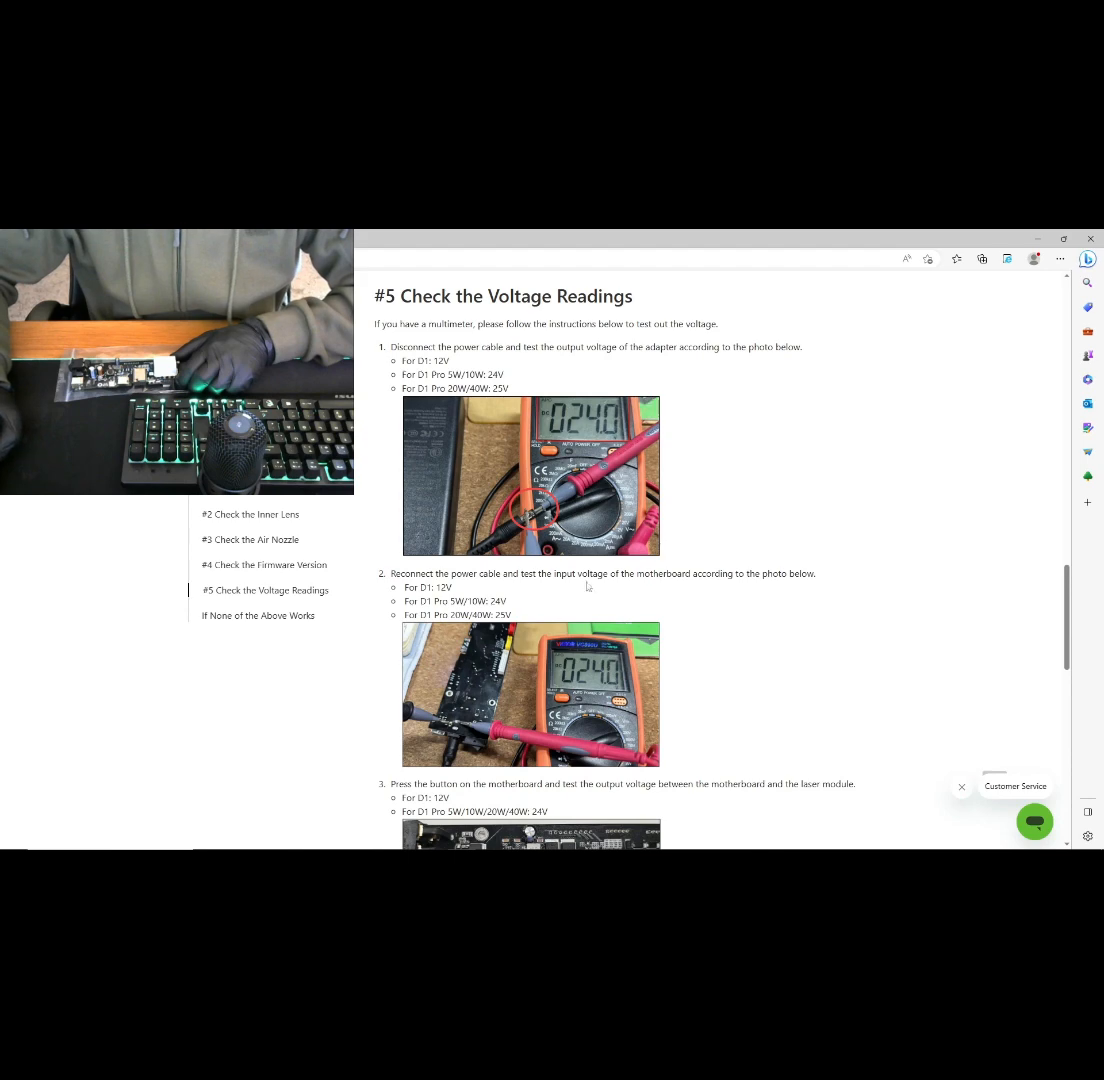
pyautogui.scroll(-3)
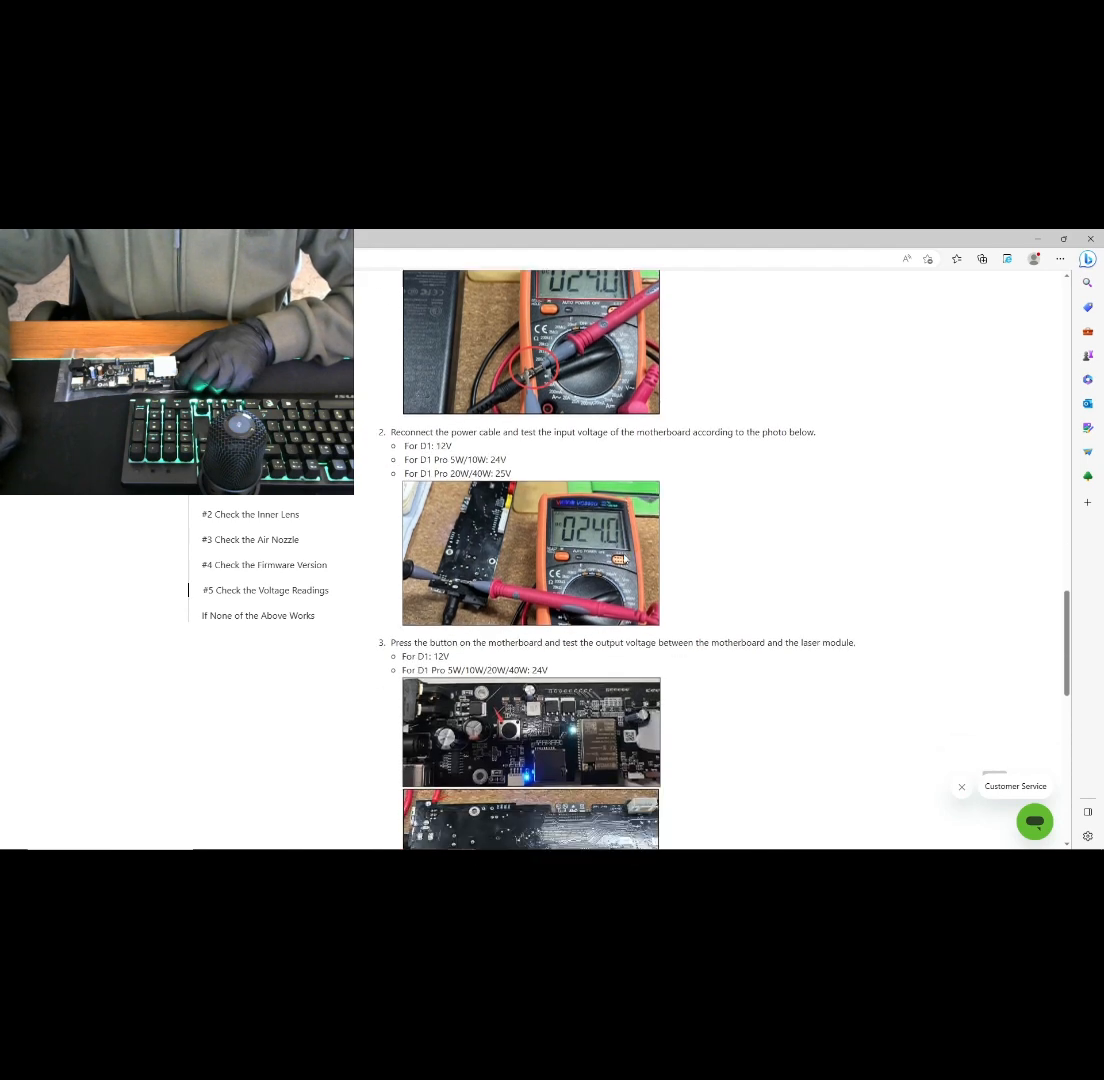
pyautogui.scroll(-3)
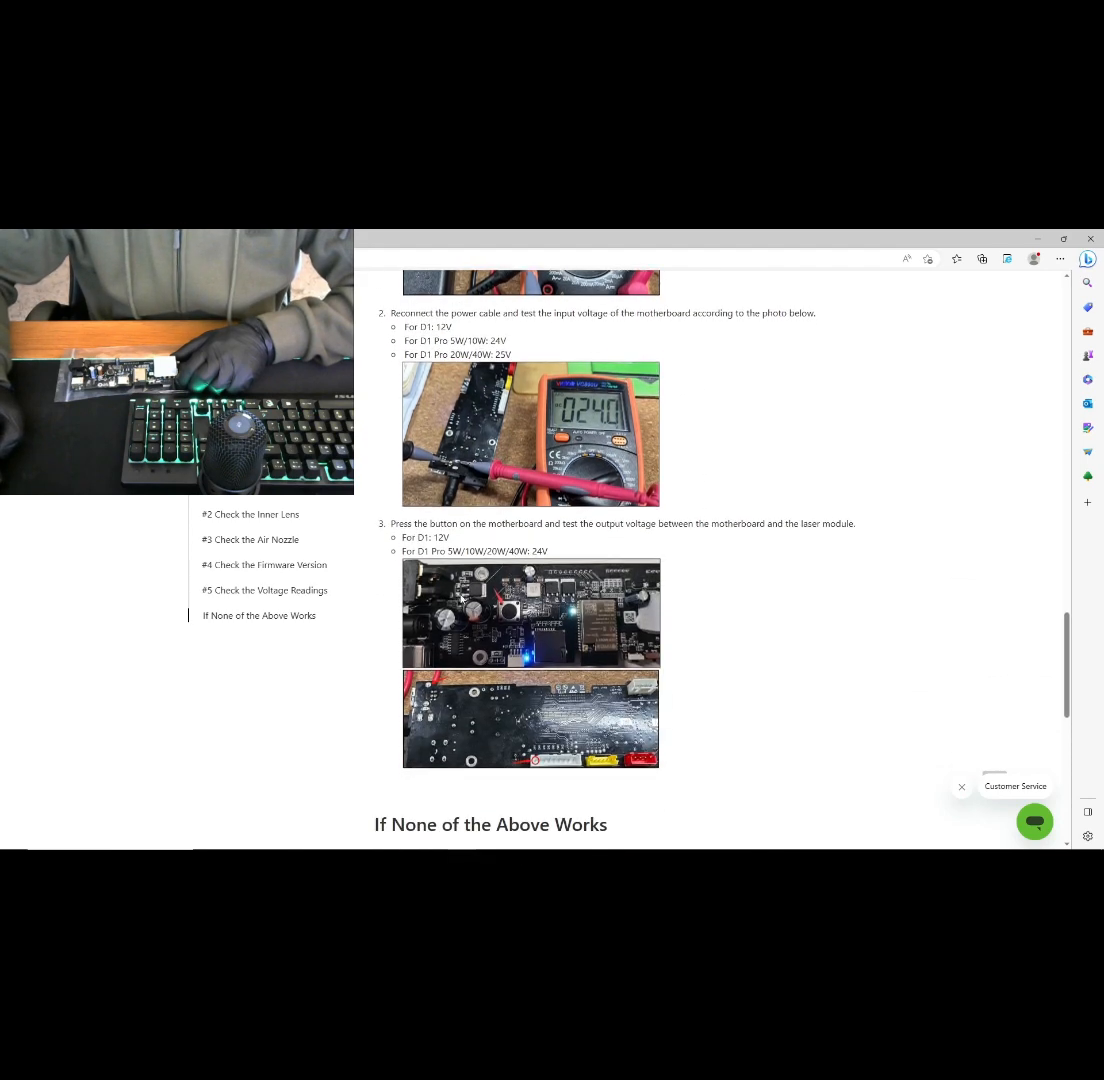
pyautogui.moveTo(452, 488)
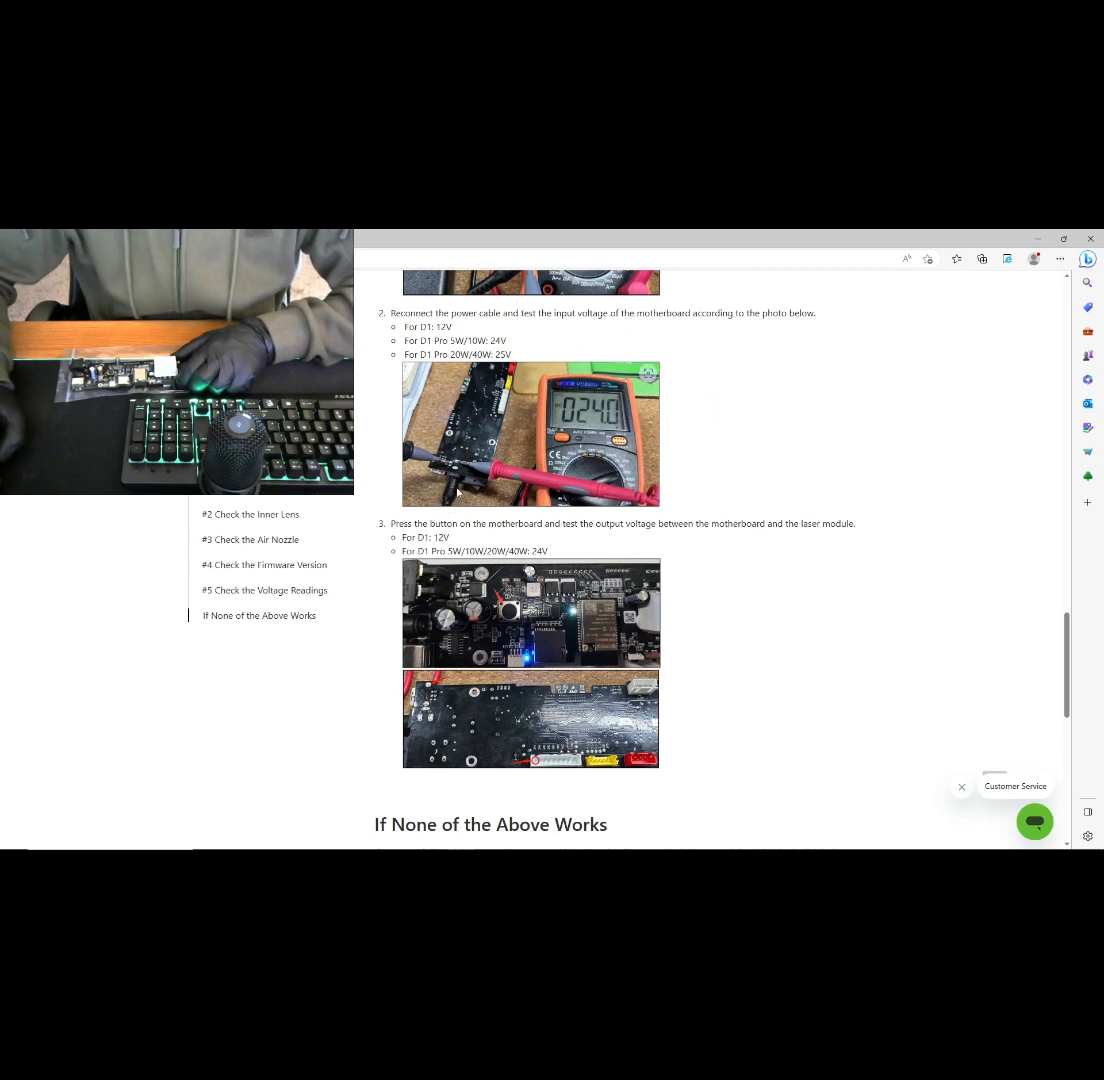
pyautogui.moveTo(444, 468)
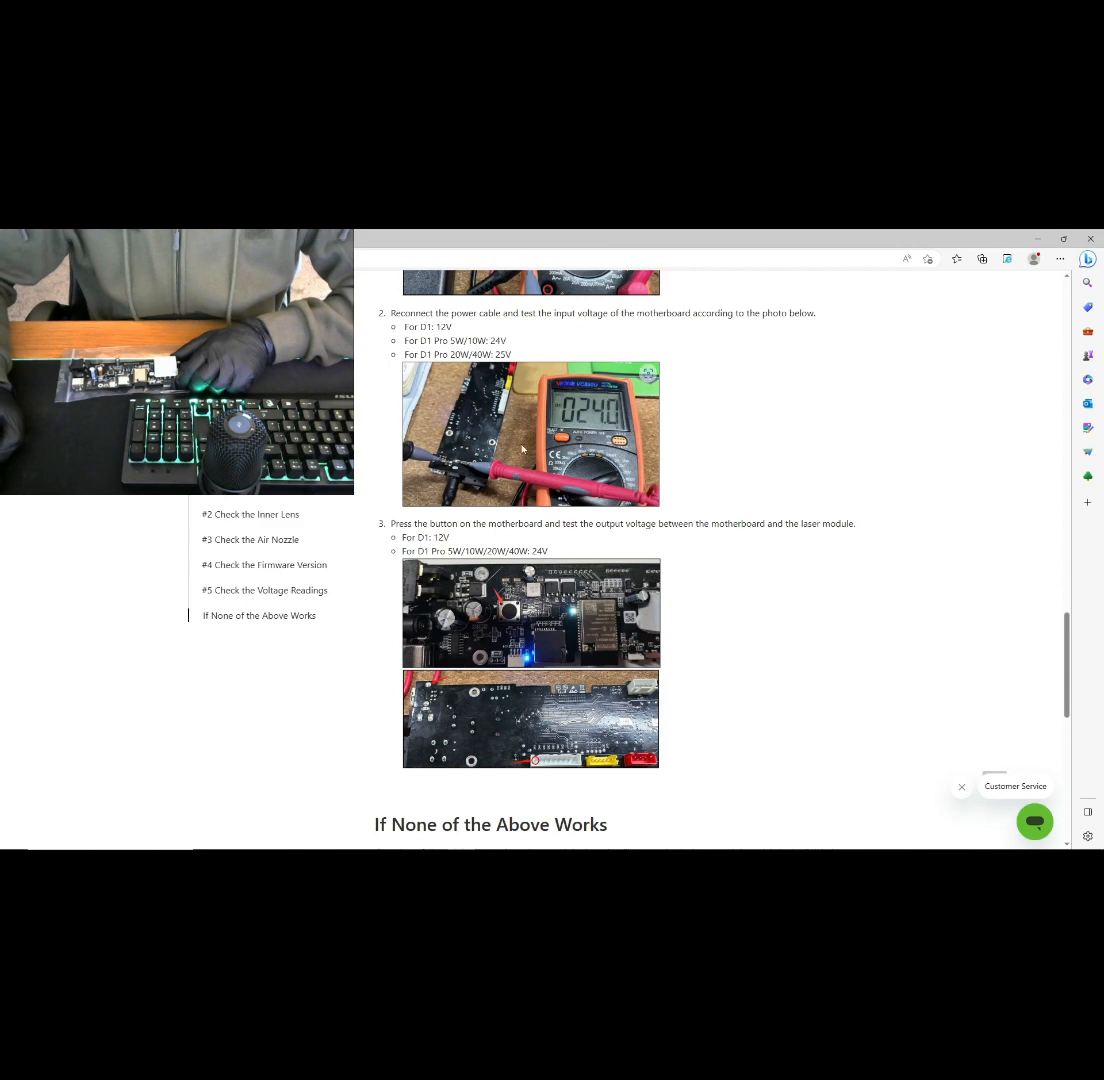
pyautogui.scroll(-3)
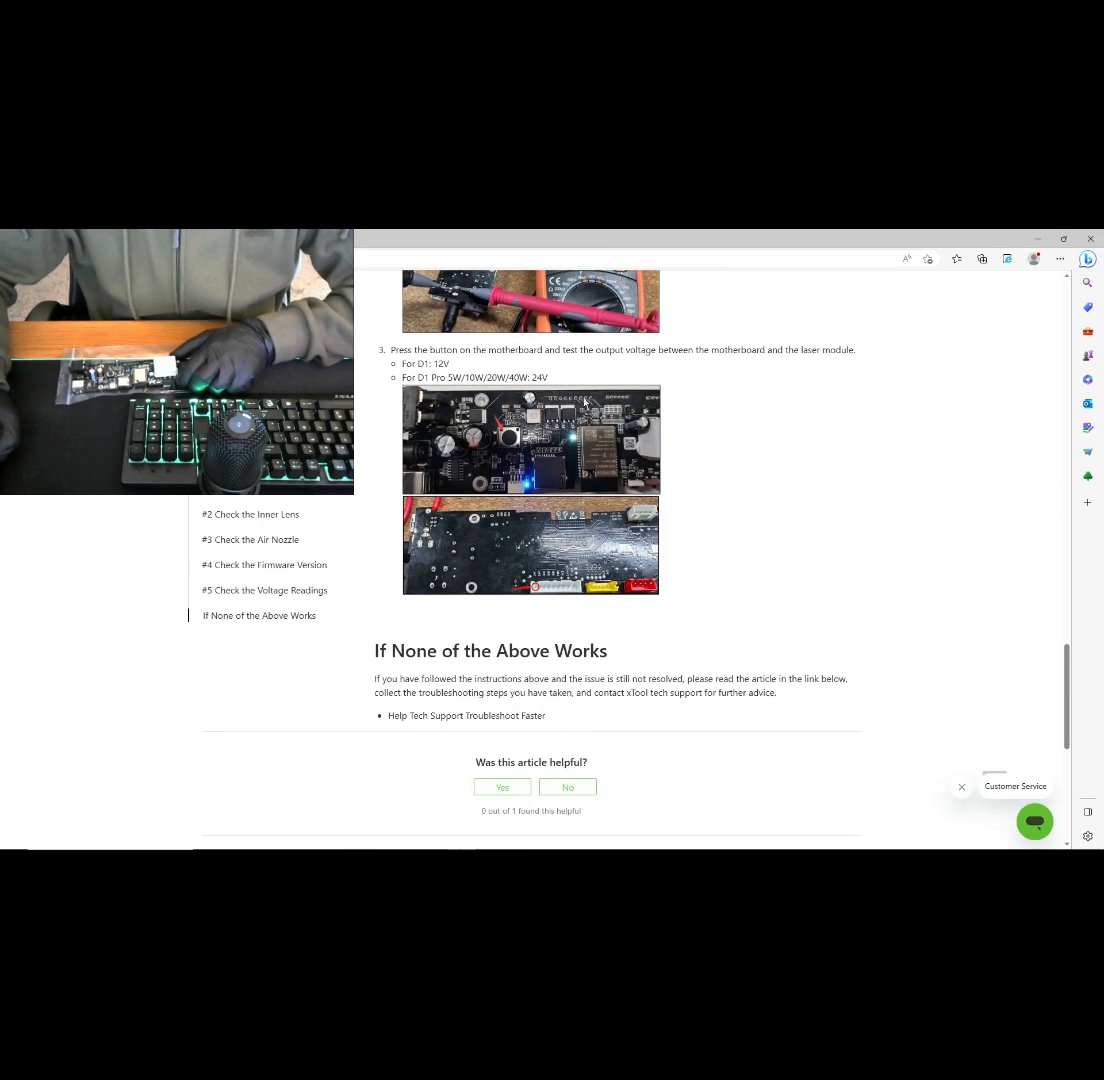
pyautogui.moveTo(876, 376)
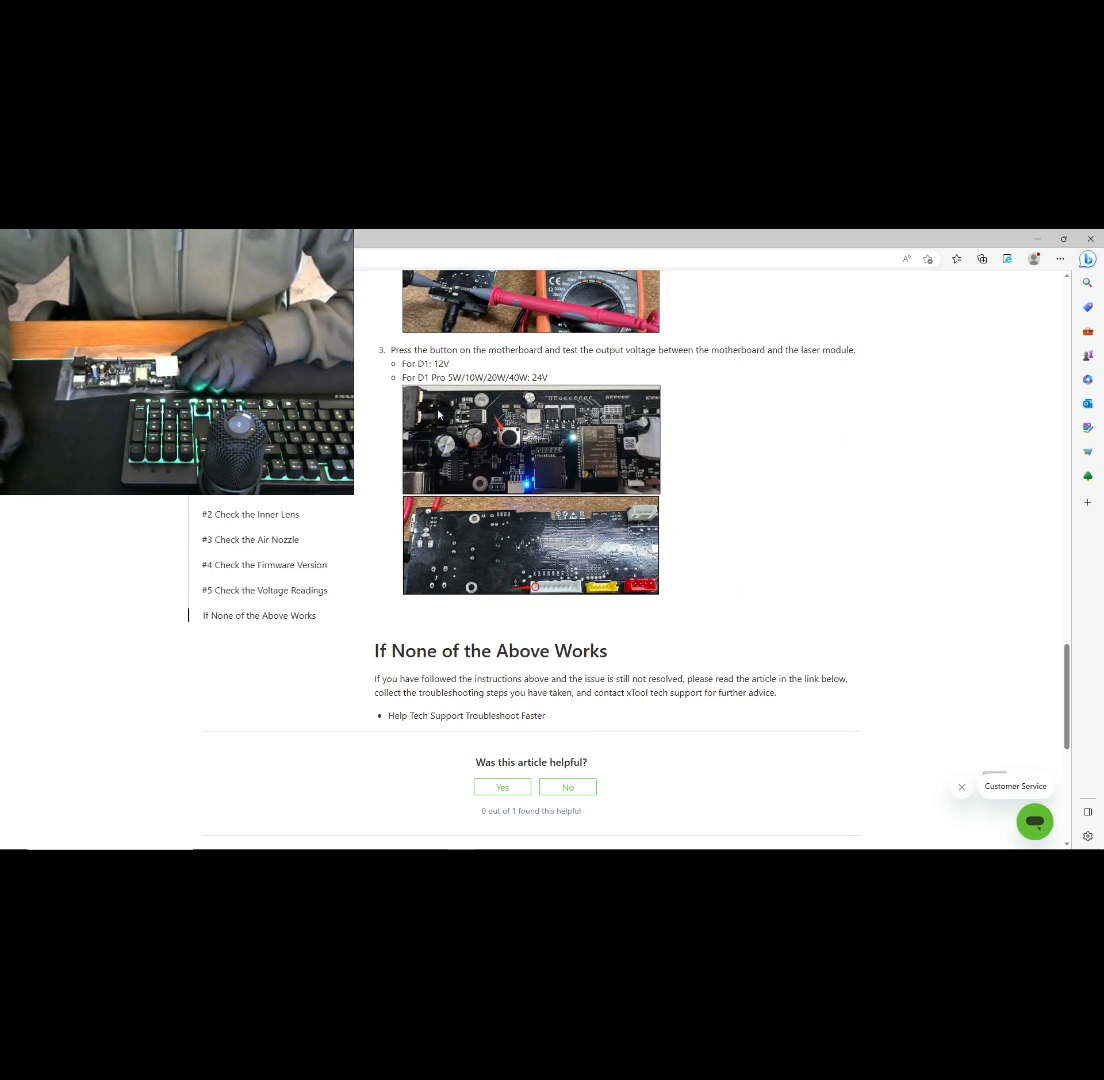
pyautogui.moveTo(456, 470)
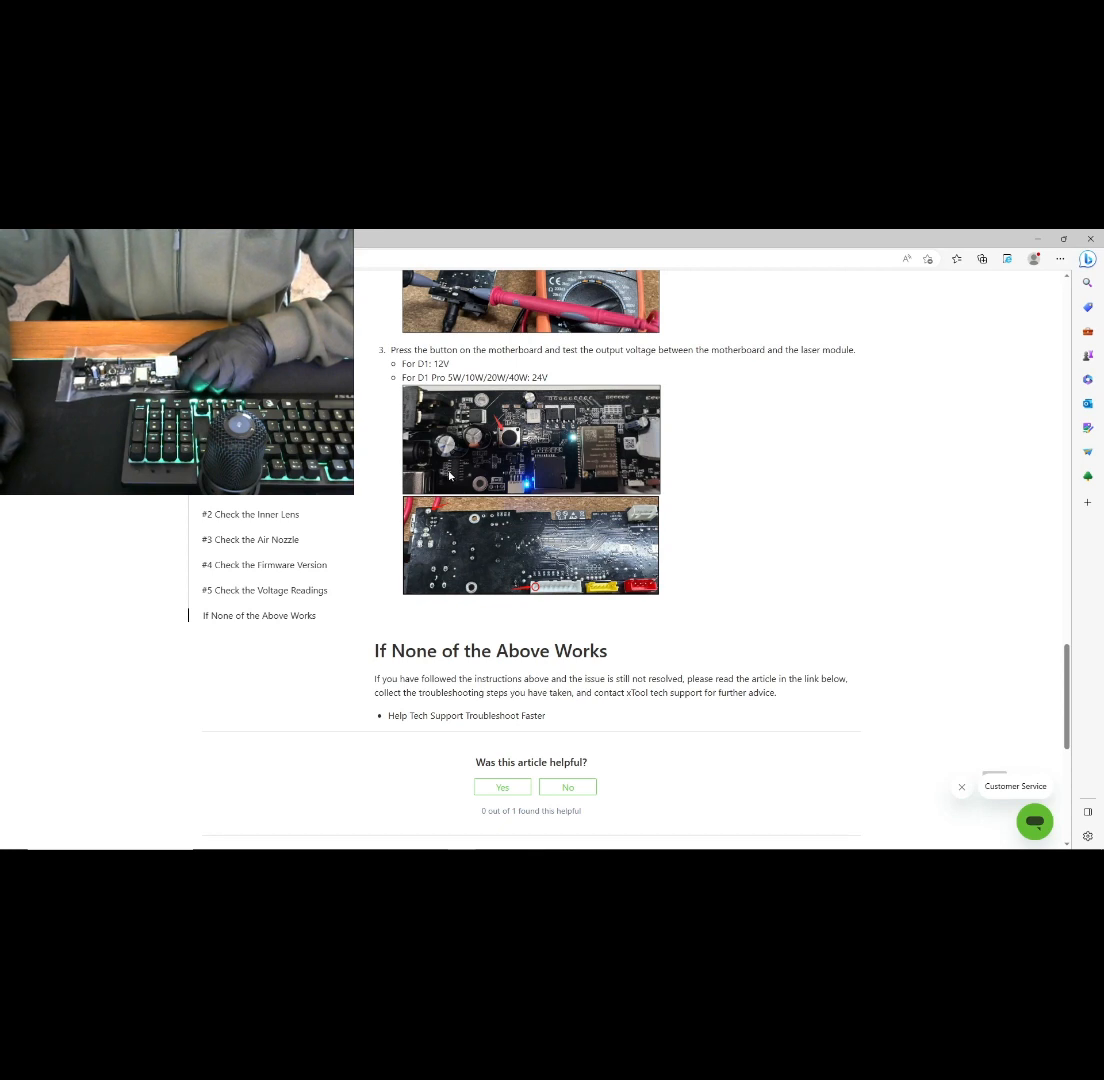
pyautogui.moveTo(430, 518)
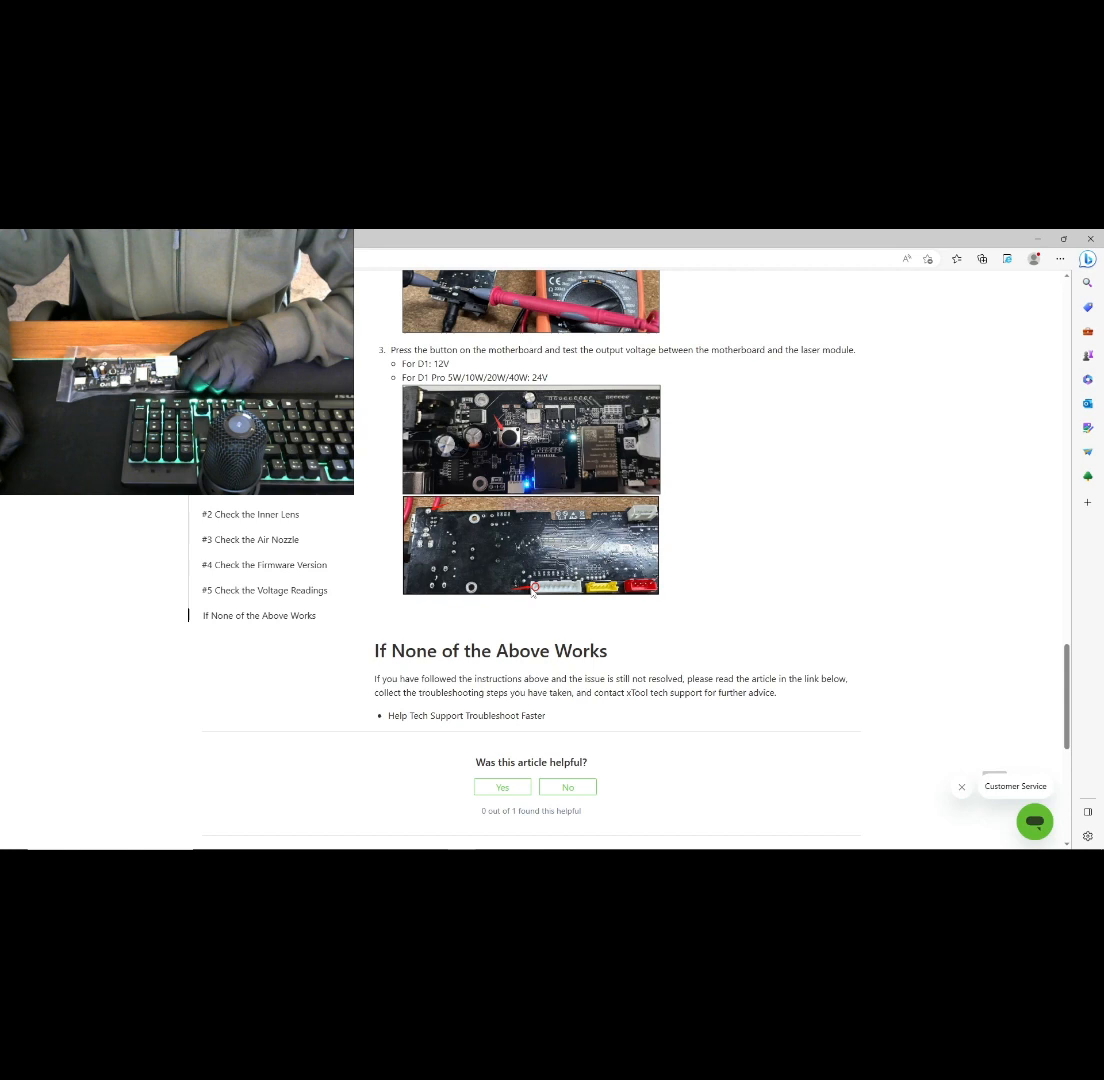
pyautogui.moveTo(536, 552)
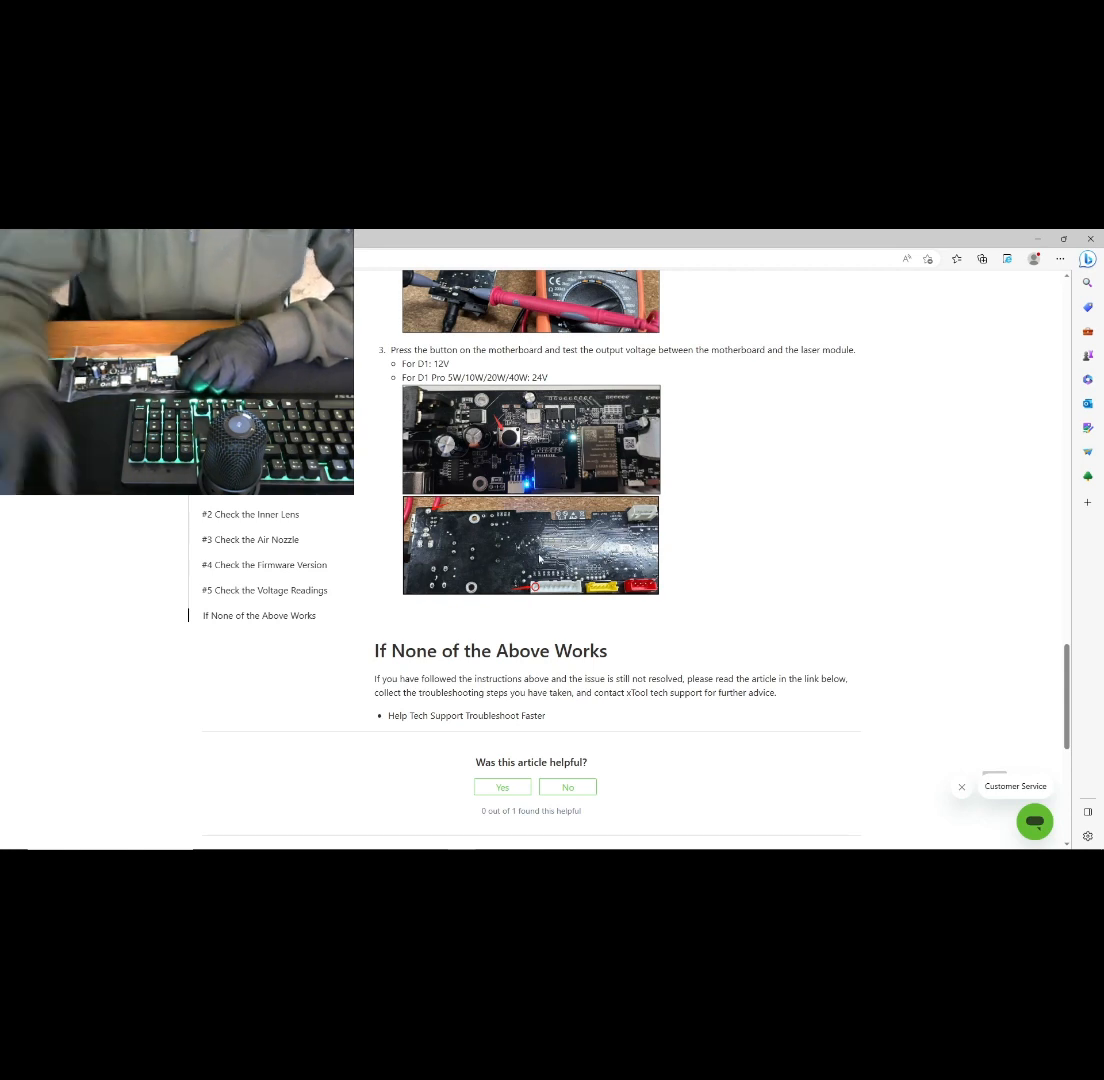
pyautogui.moveTo(906, 728)
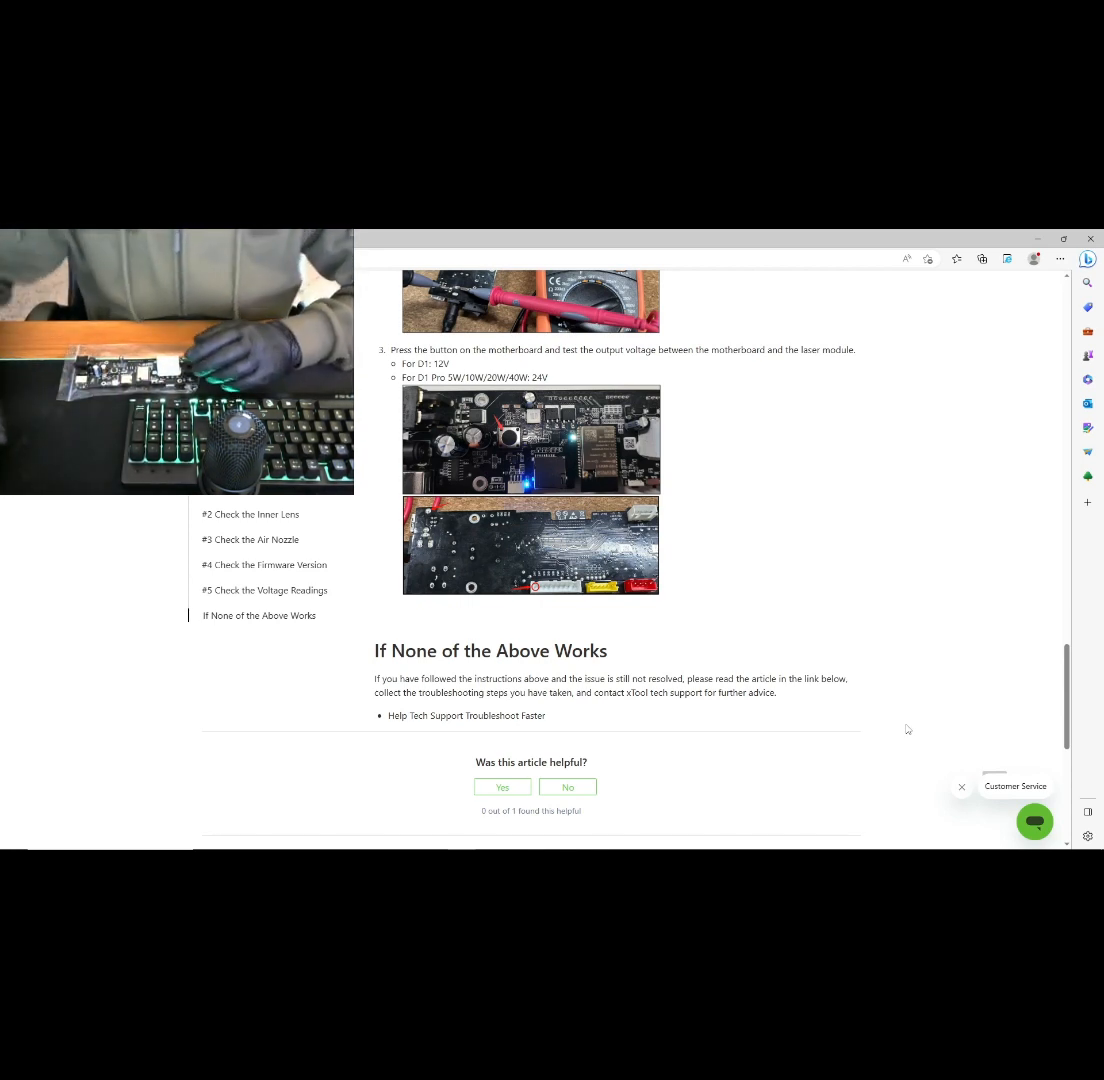
pyautogui.moveTo(564, 564)
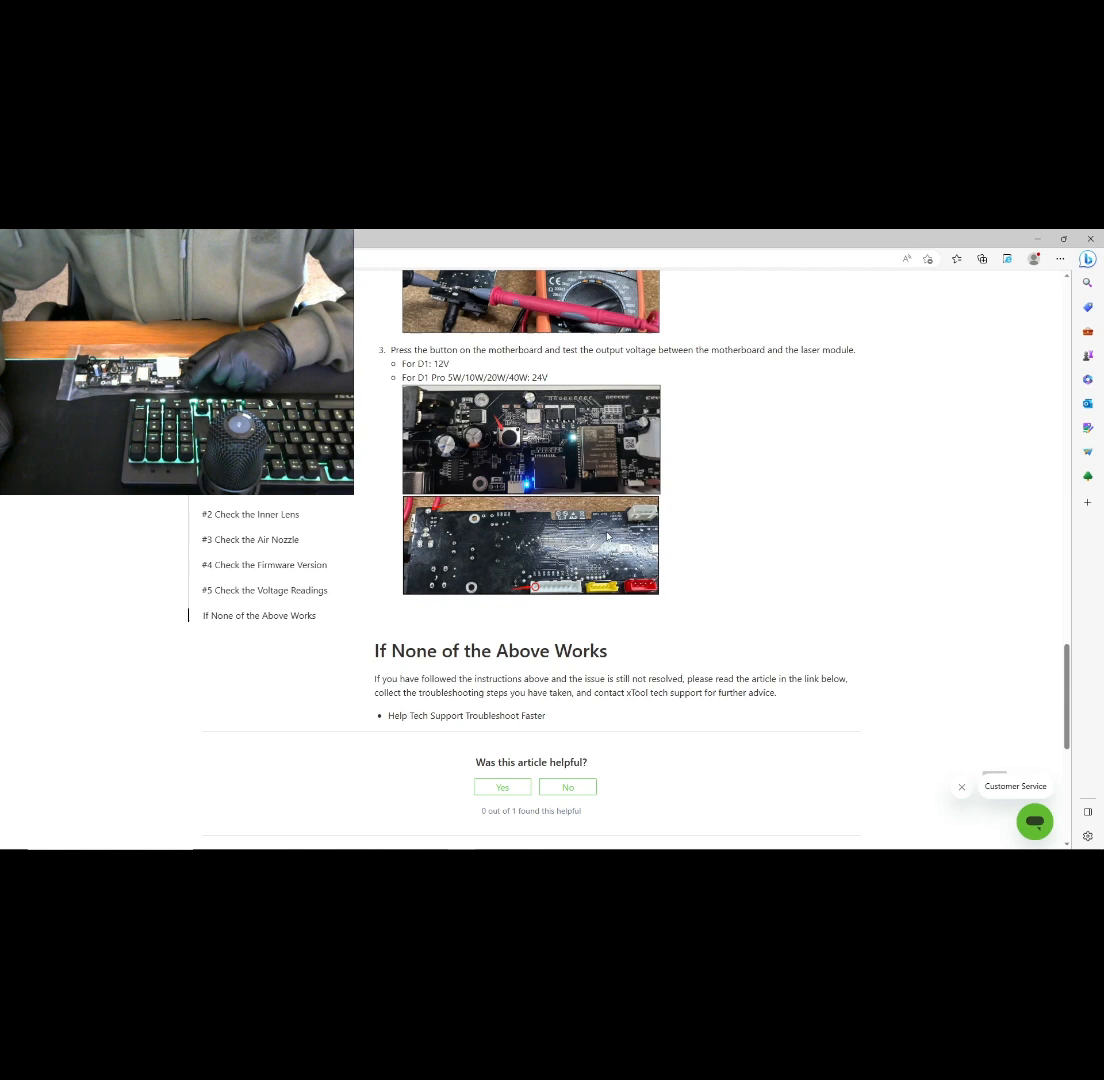
pyautogui.moveTo(574, 562)
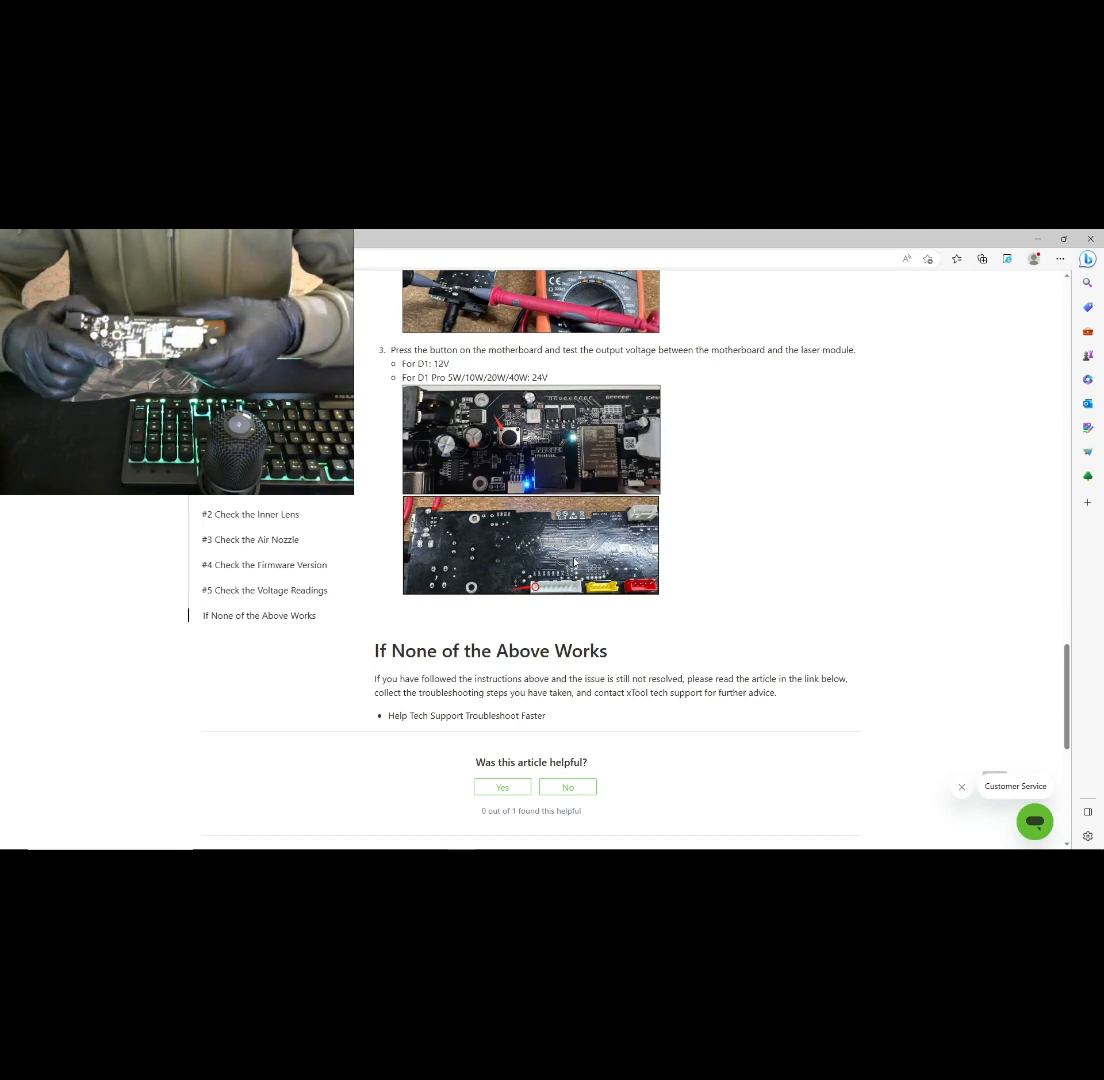
pyautogui.scroll(3)
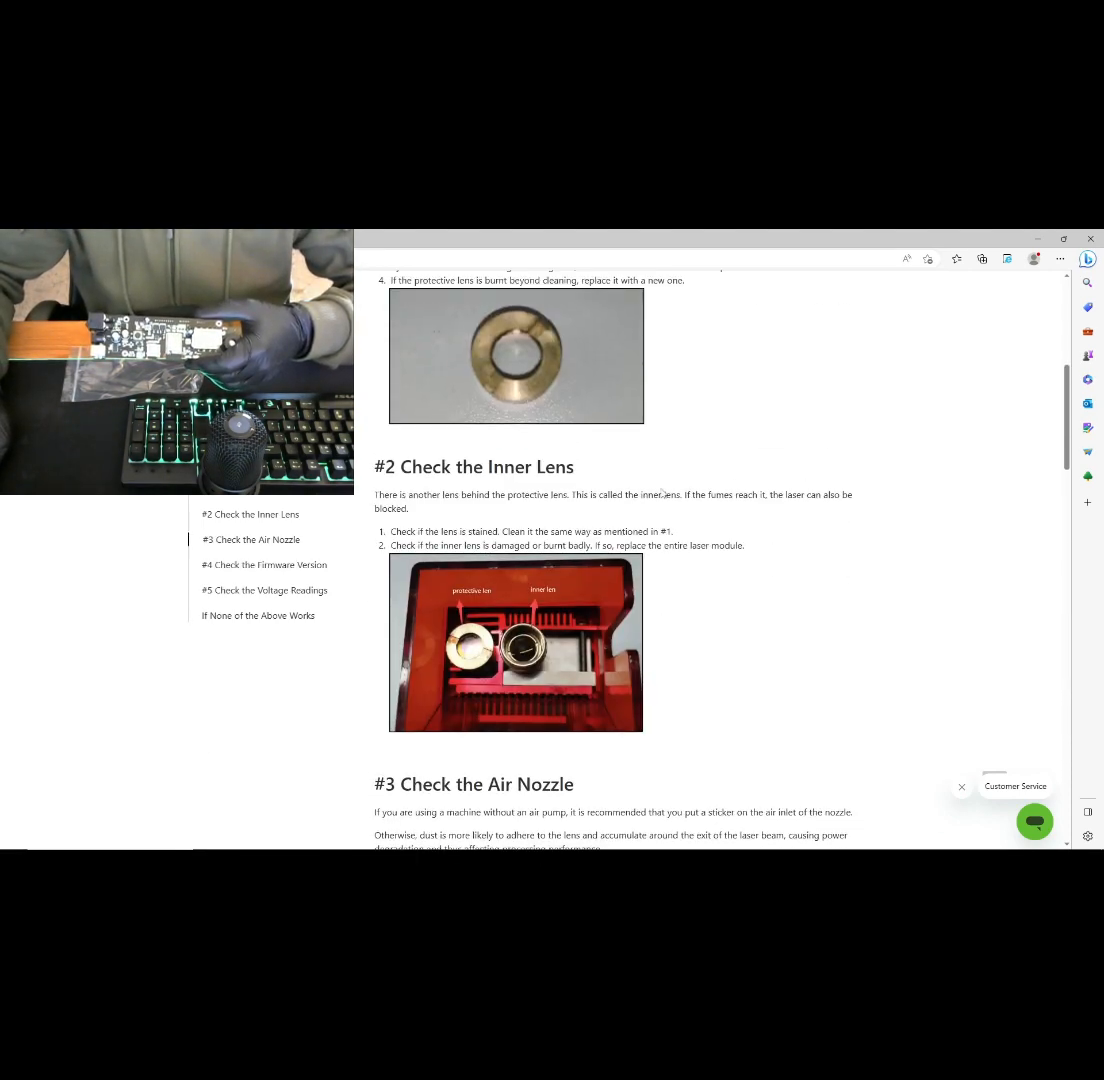
pyautogui.scroll(3)
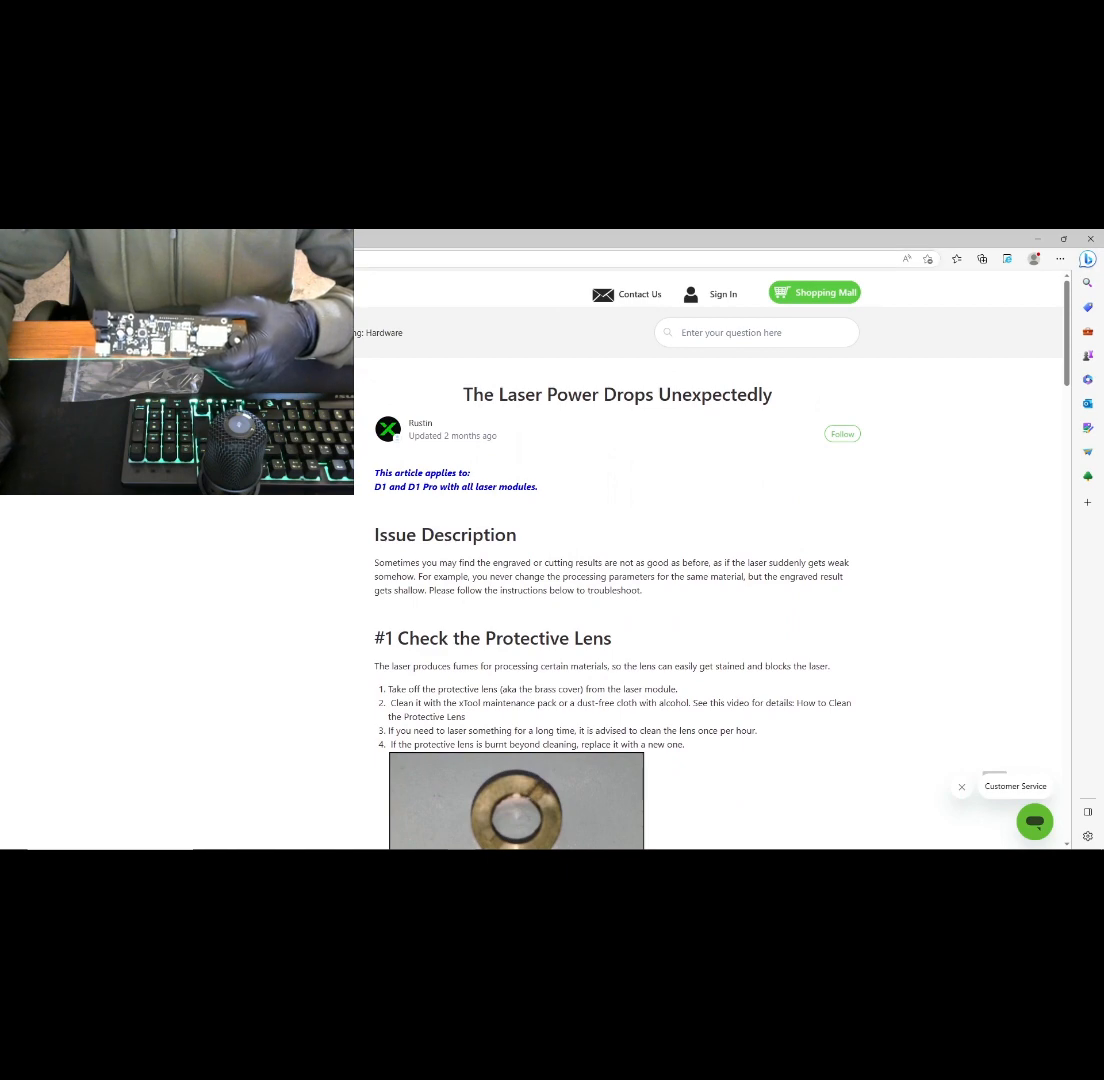
pyautogui.scroll(-3)
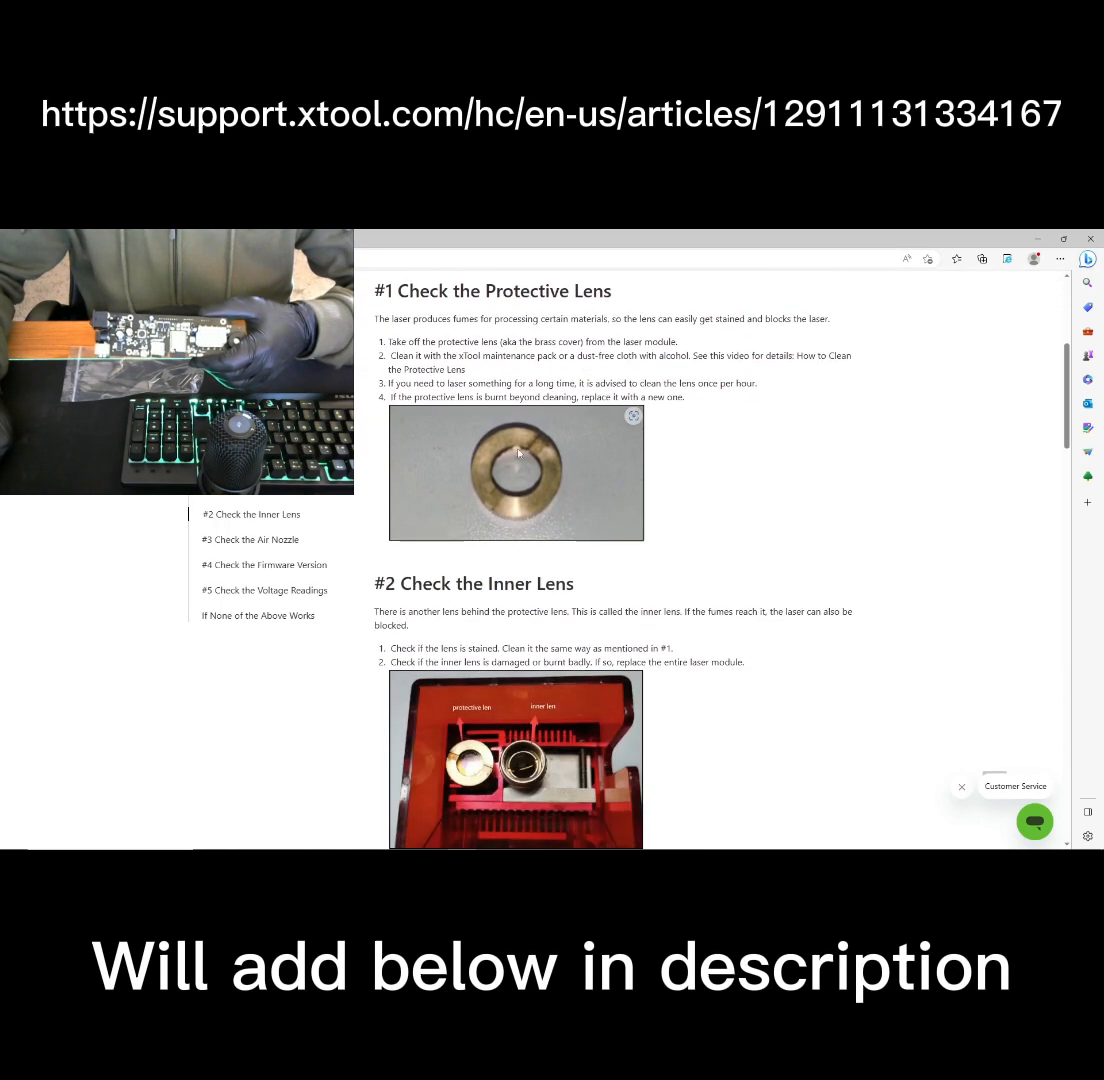
pyautogui.scroll(-3)
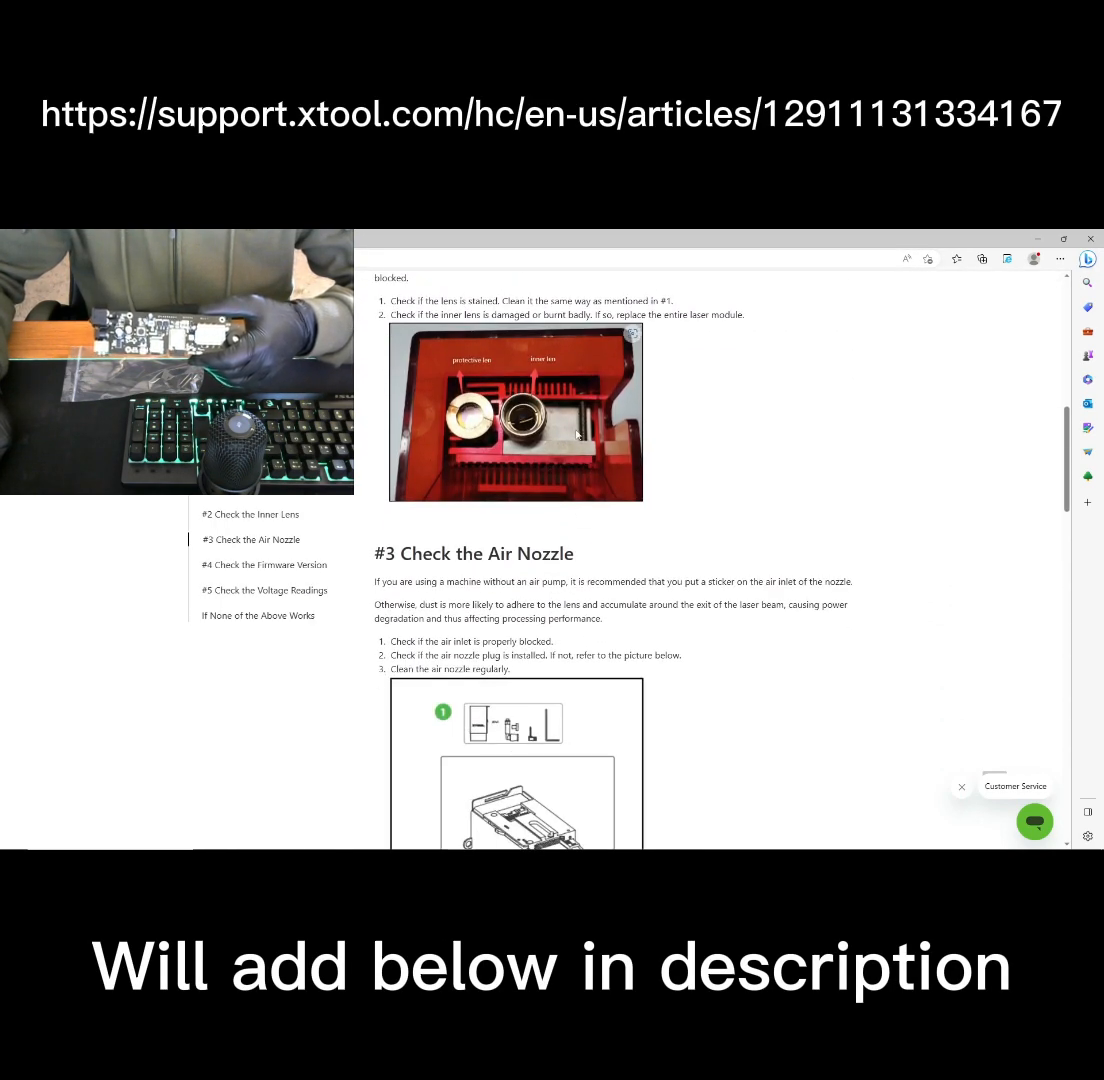
pyautogui.scroll(-3)
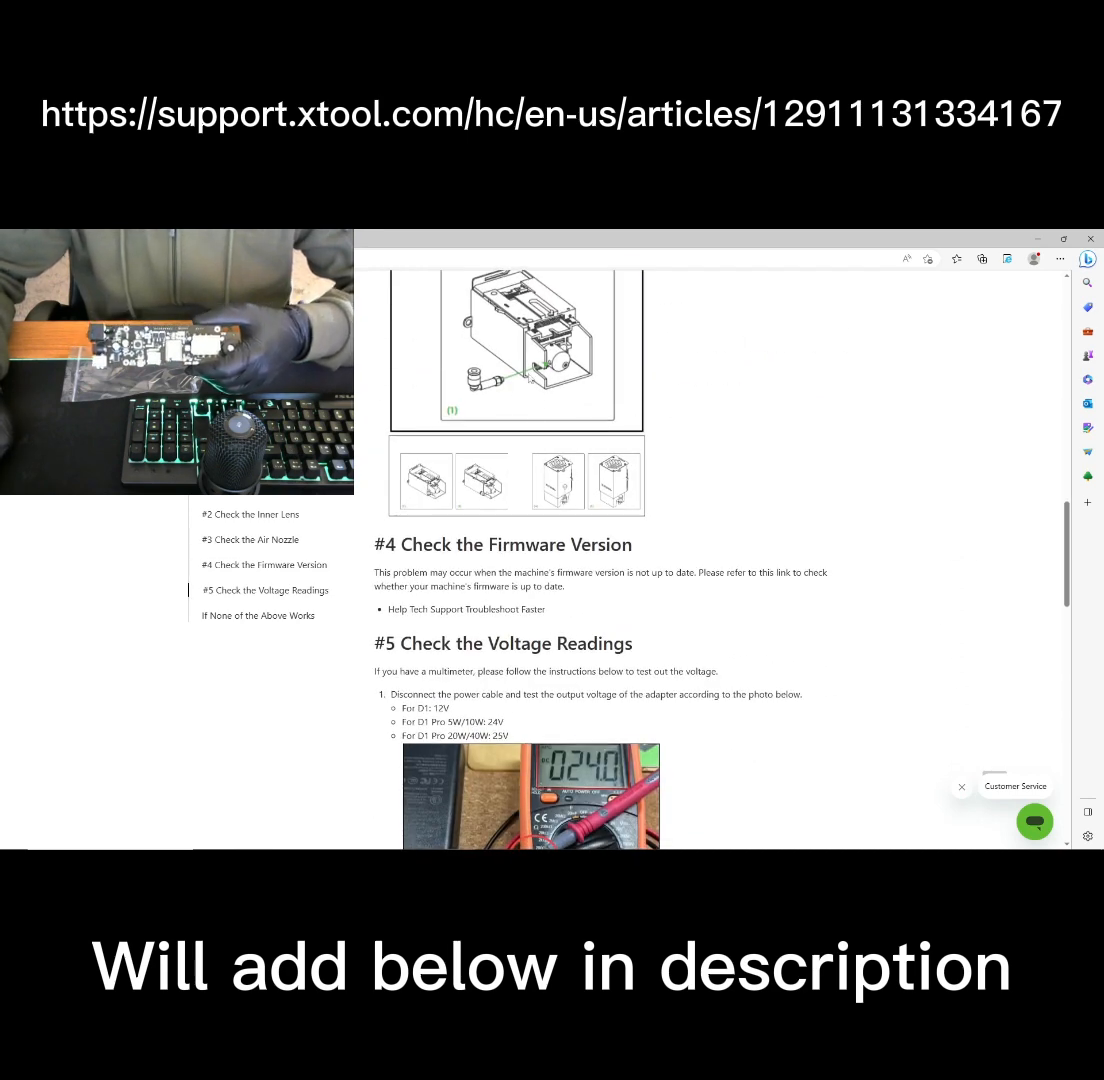
pyautogui.scroll(-3)
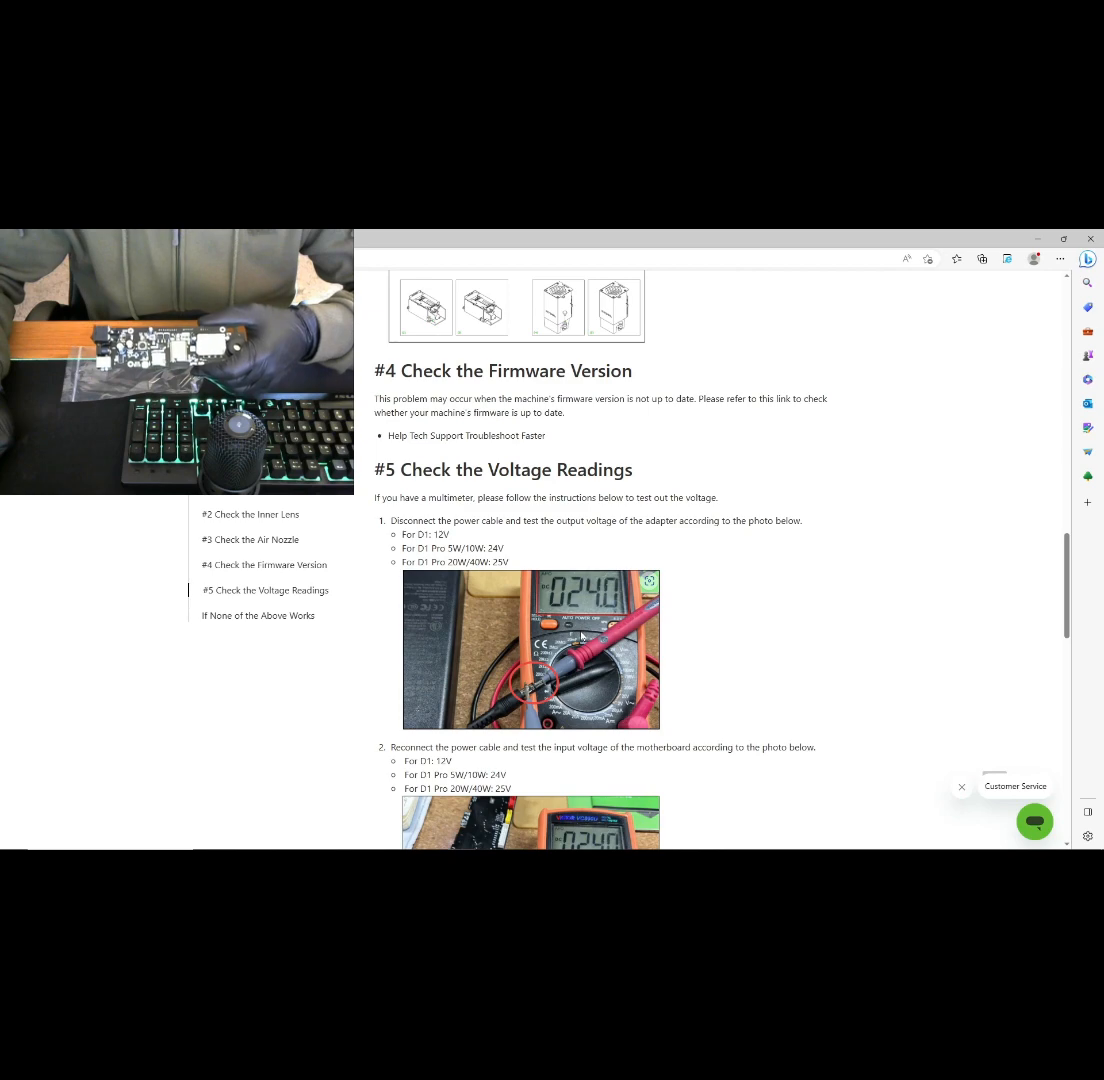
pyautogui.scroll(-3)
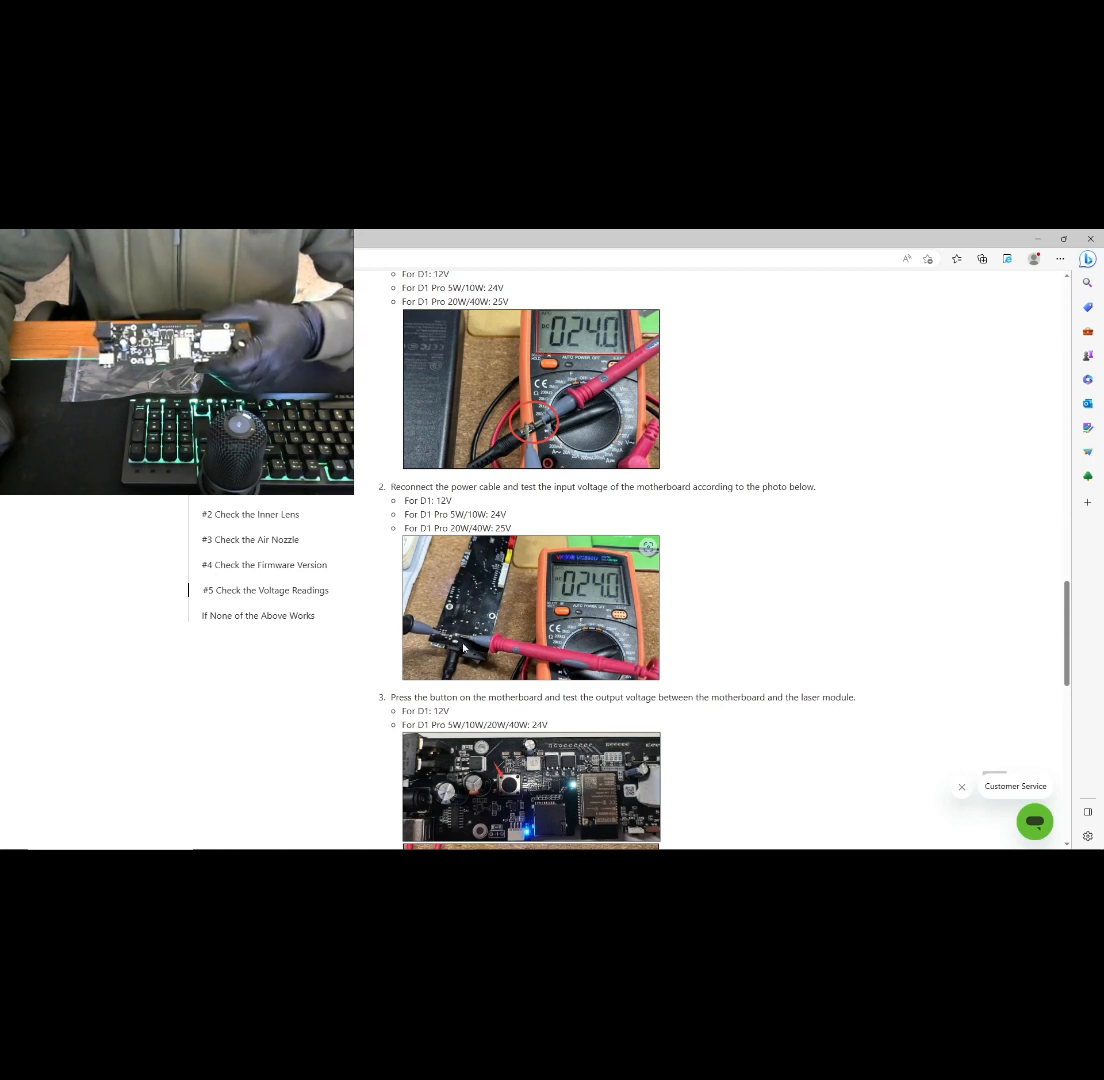
pyautogui.scroll(-3)
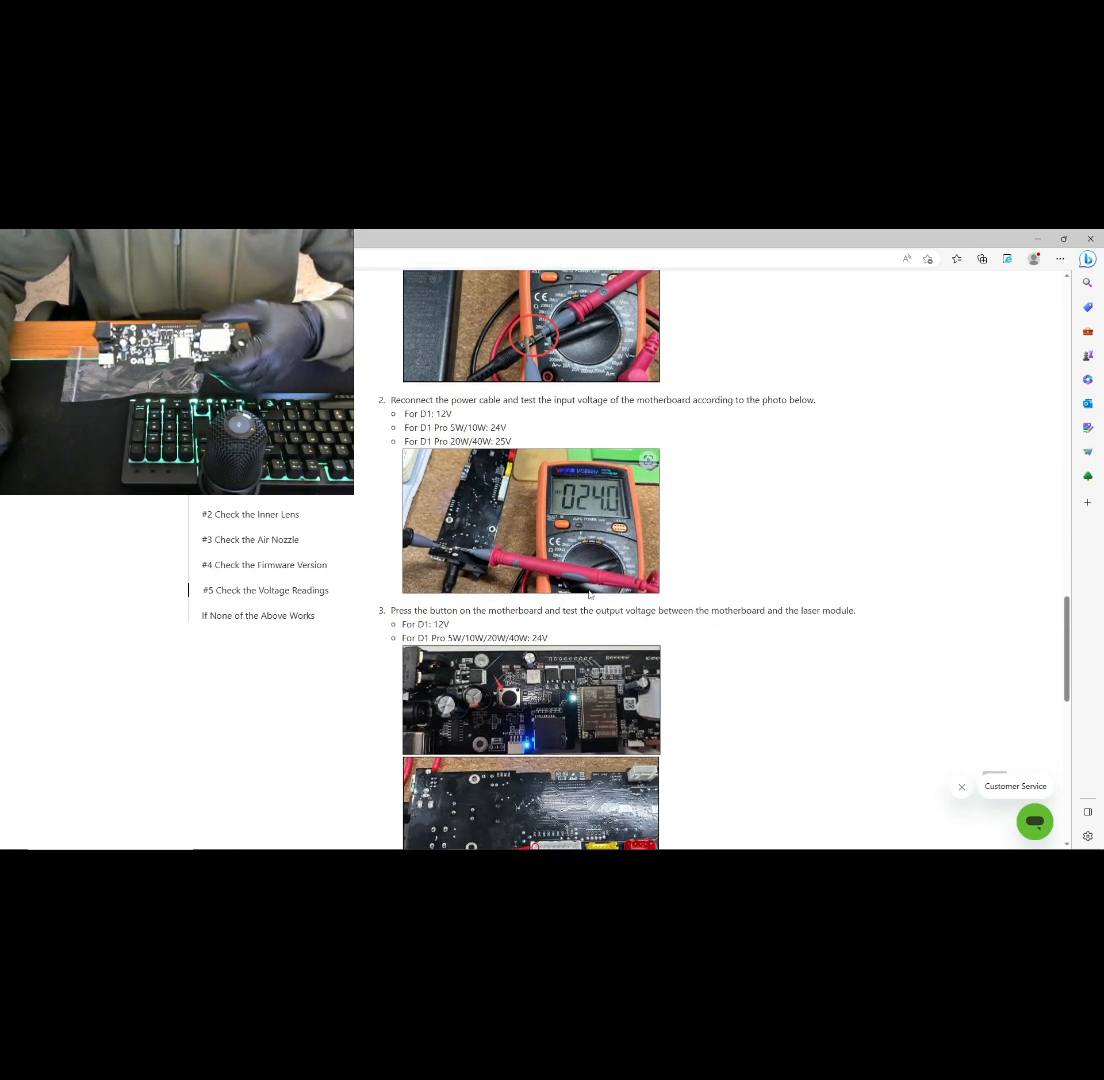
pyautogui.scroll(-3)
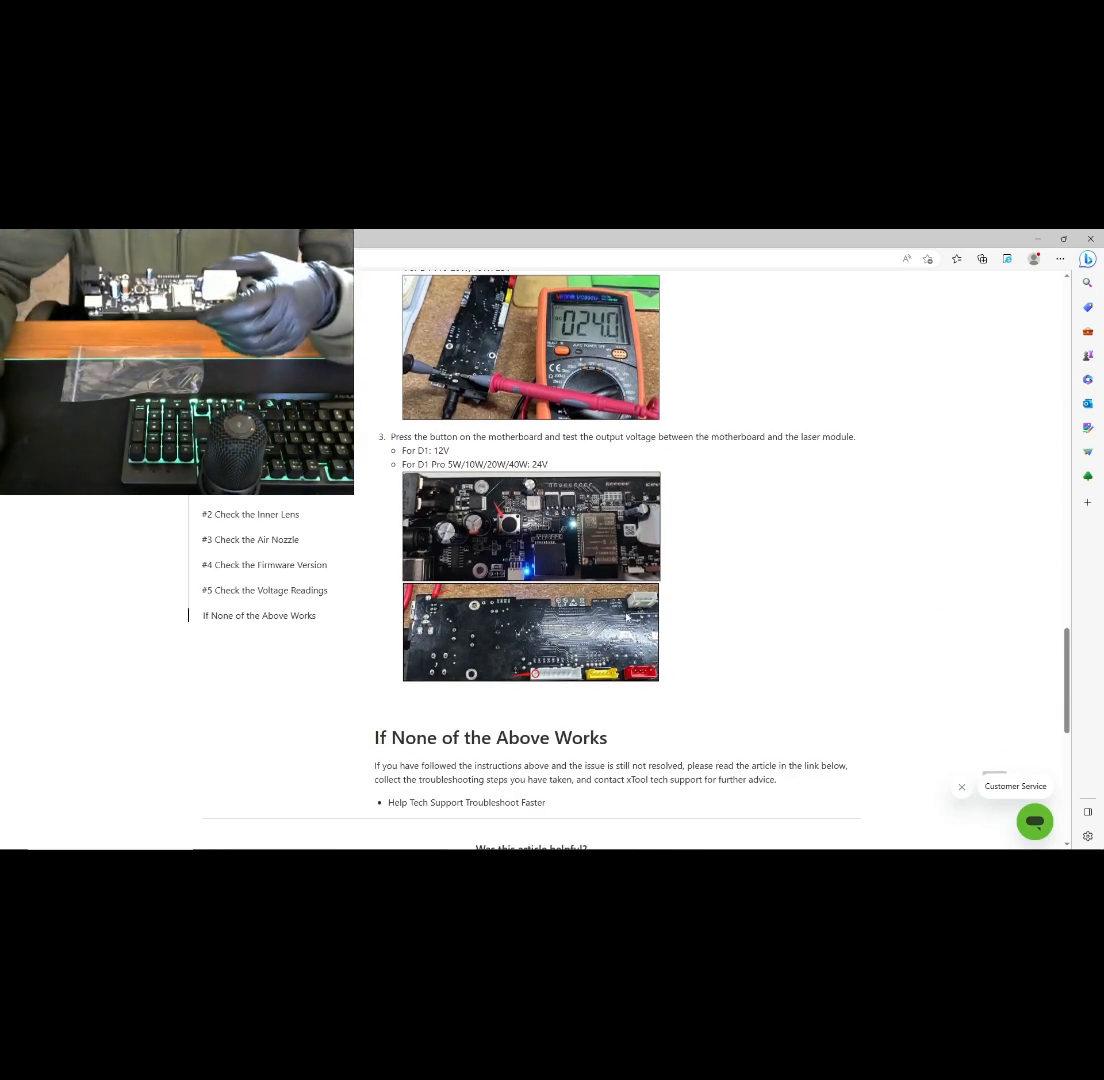
pyautogui.scroll(-3)
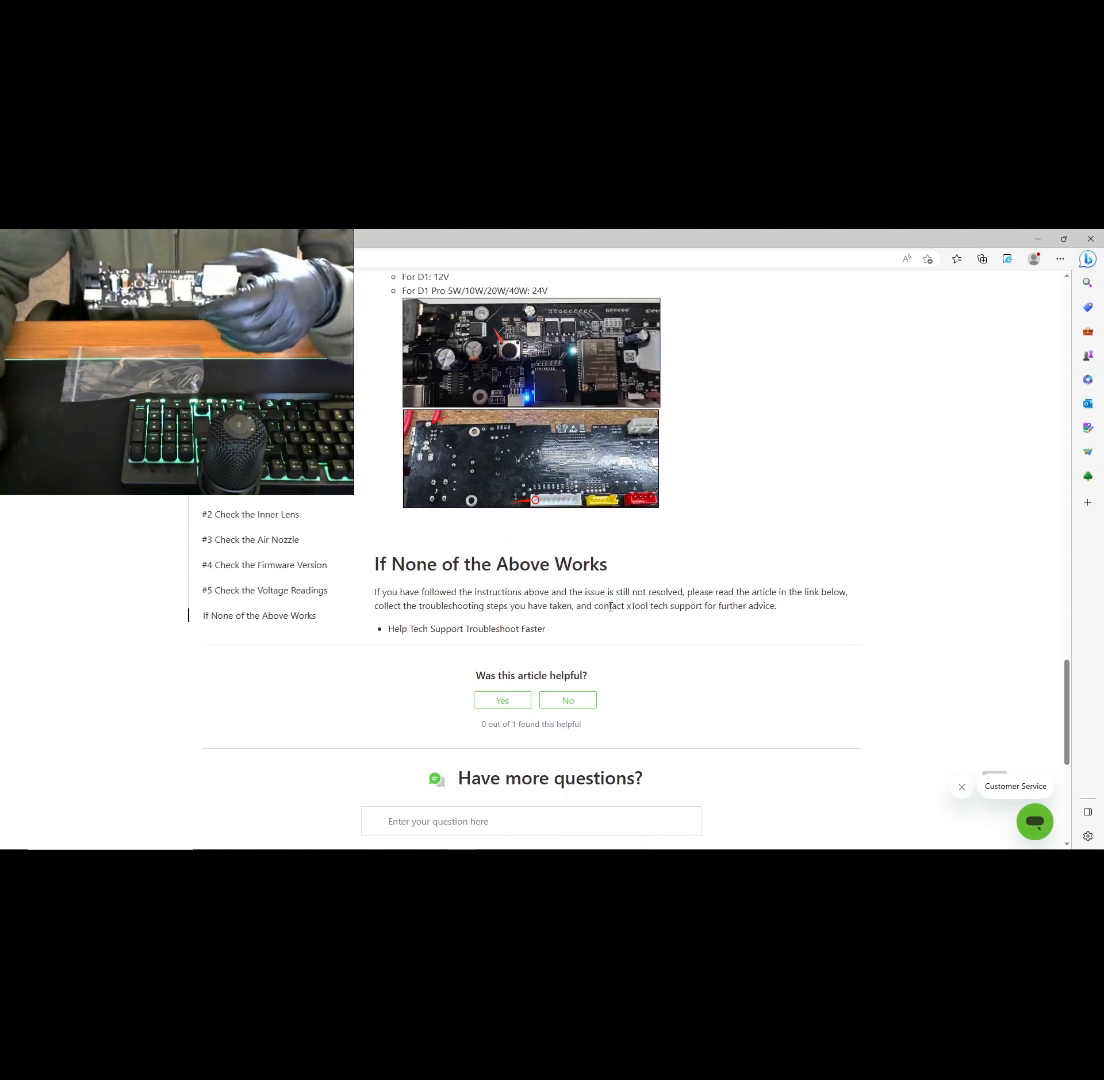
pyautogui.moveTo(668, 628)
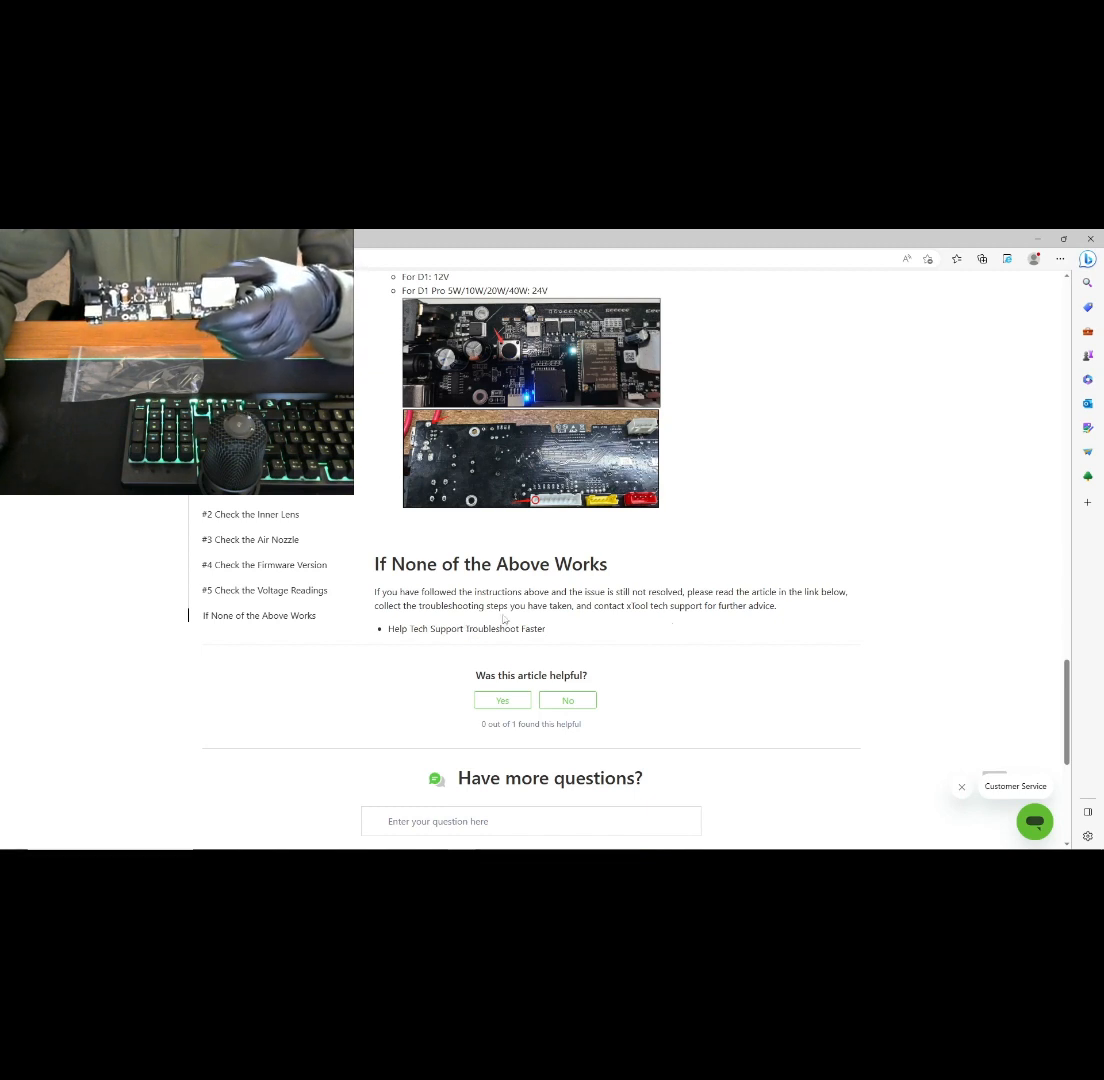
pyautogui.moveTo(648, 620)
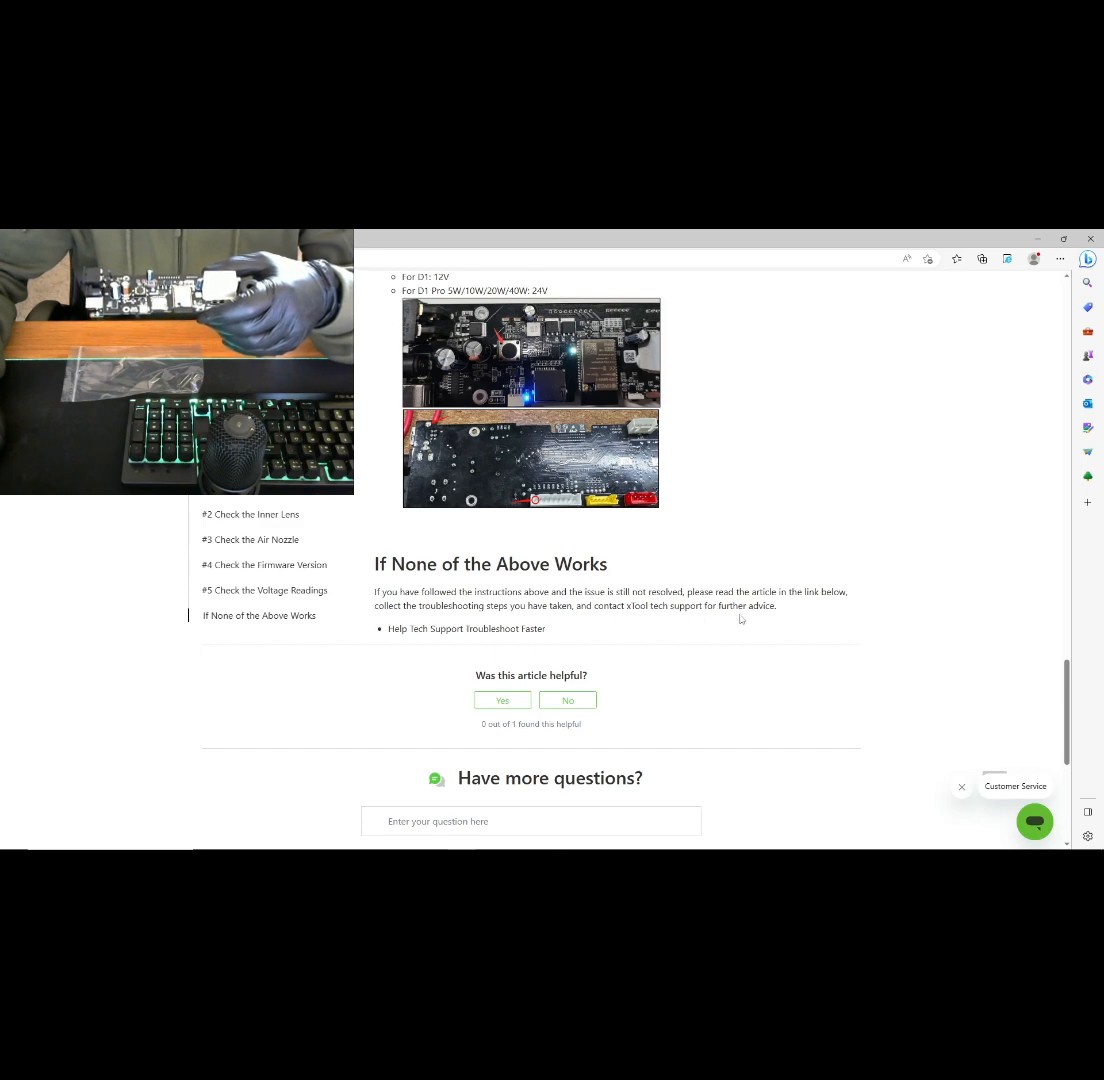
pyautogui.scroll(3)
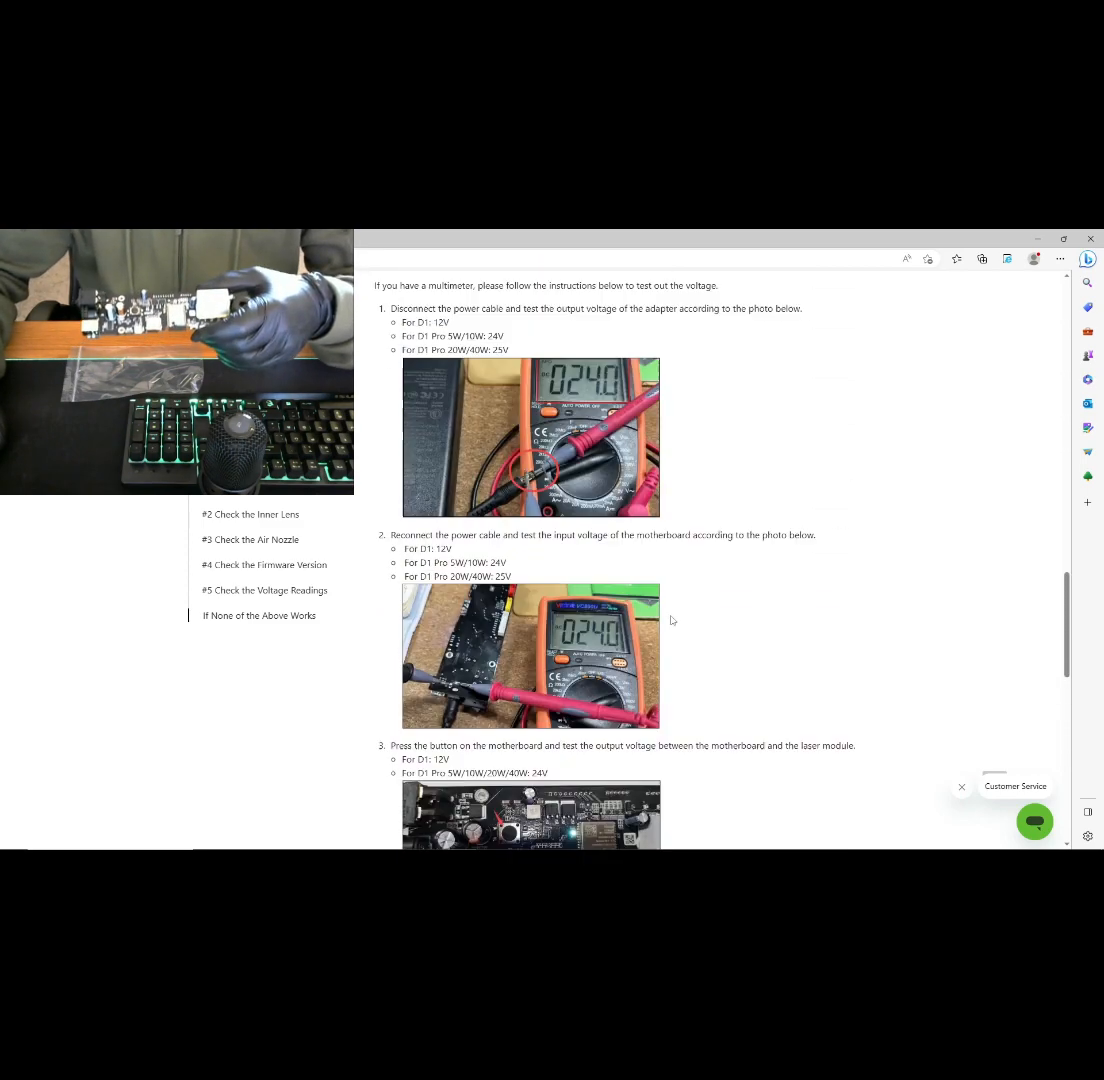
pyautogui.scroll(3)
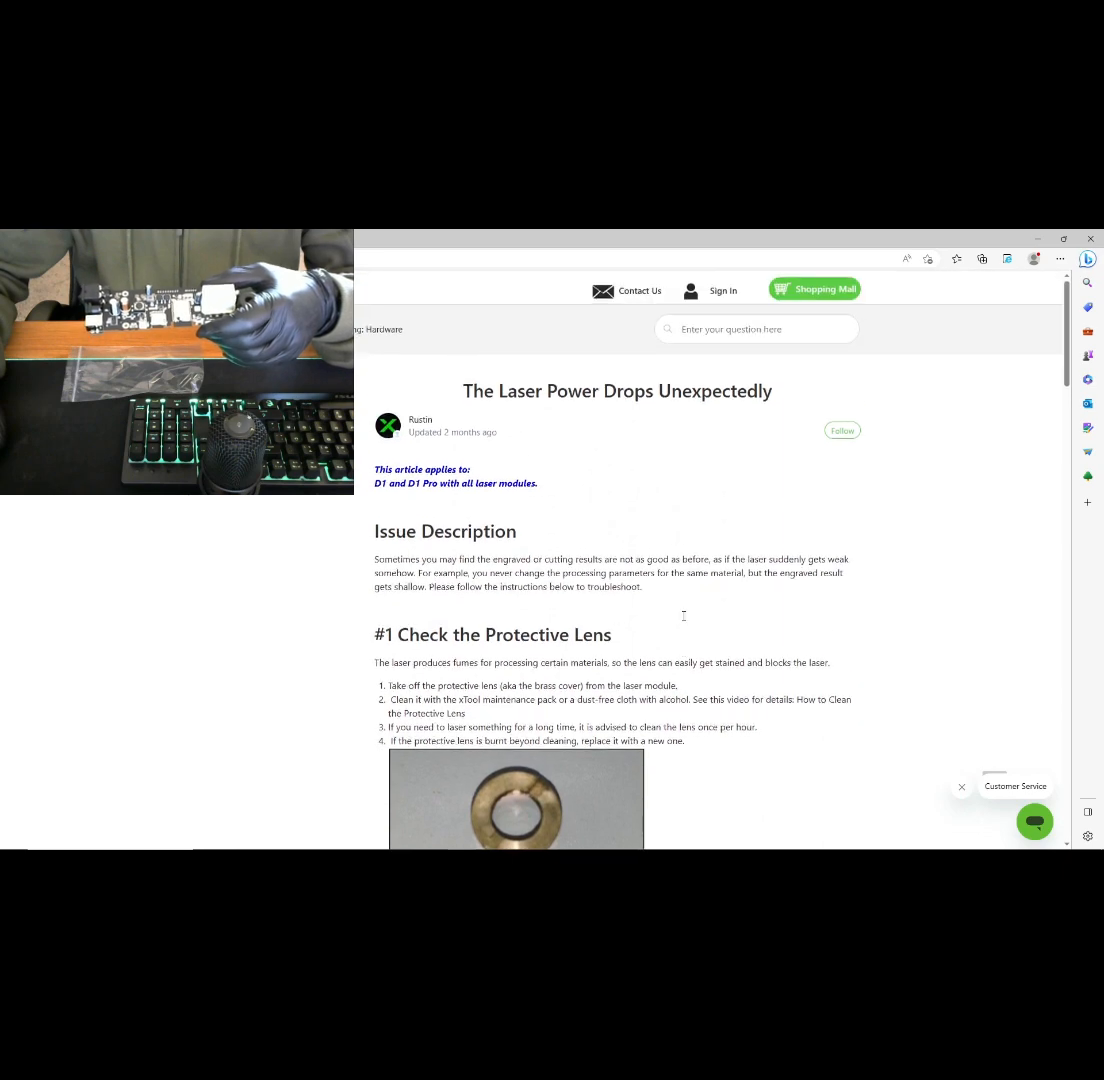
pyautogui.scroll(-3)
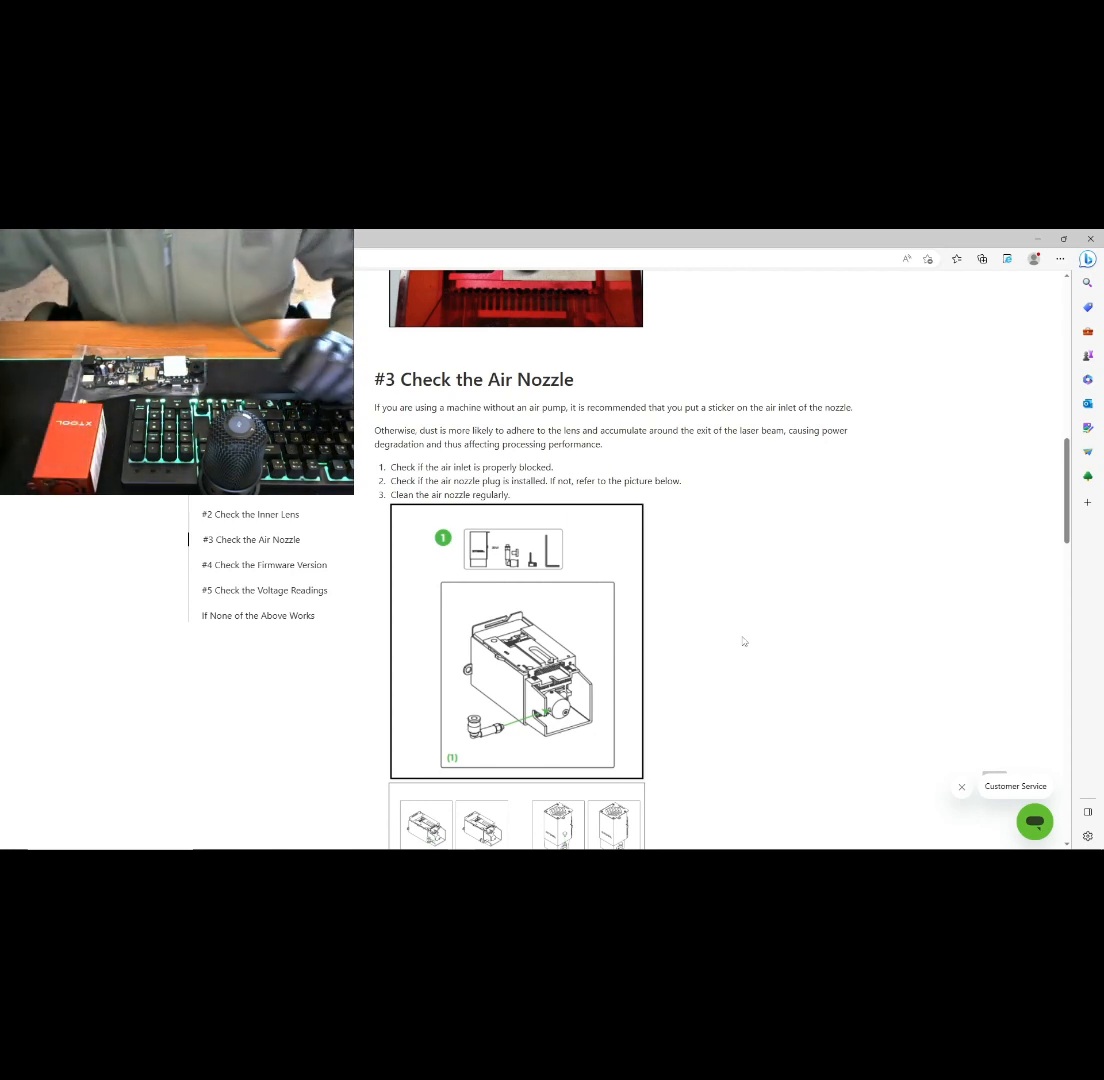
pyautogui.moveTo(642, 544)
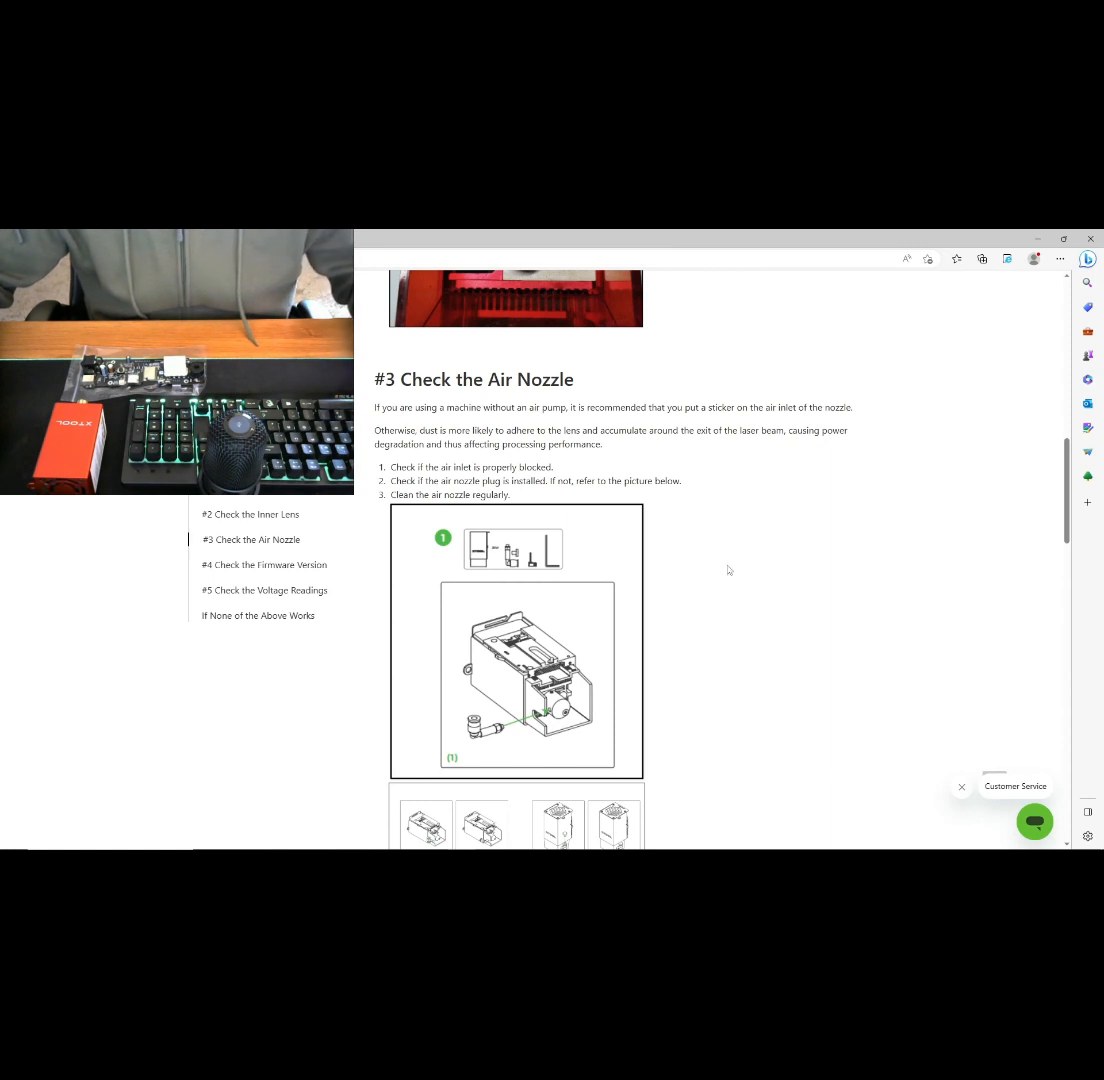
pyautogui.moveTo(692, 600)
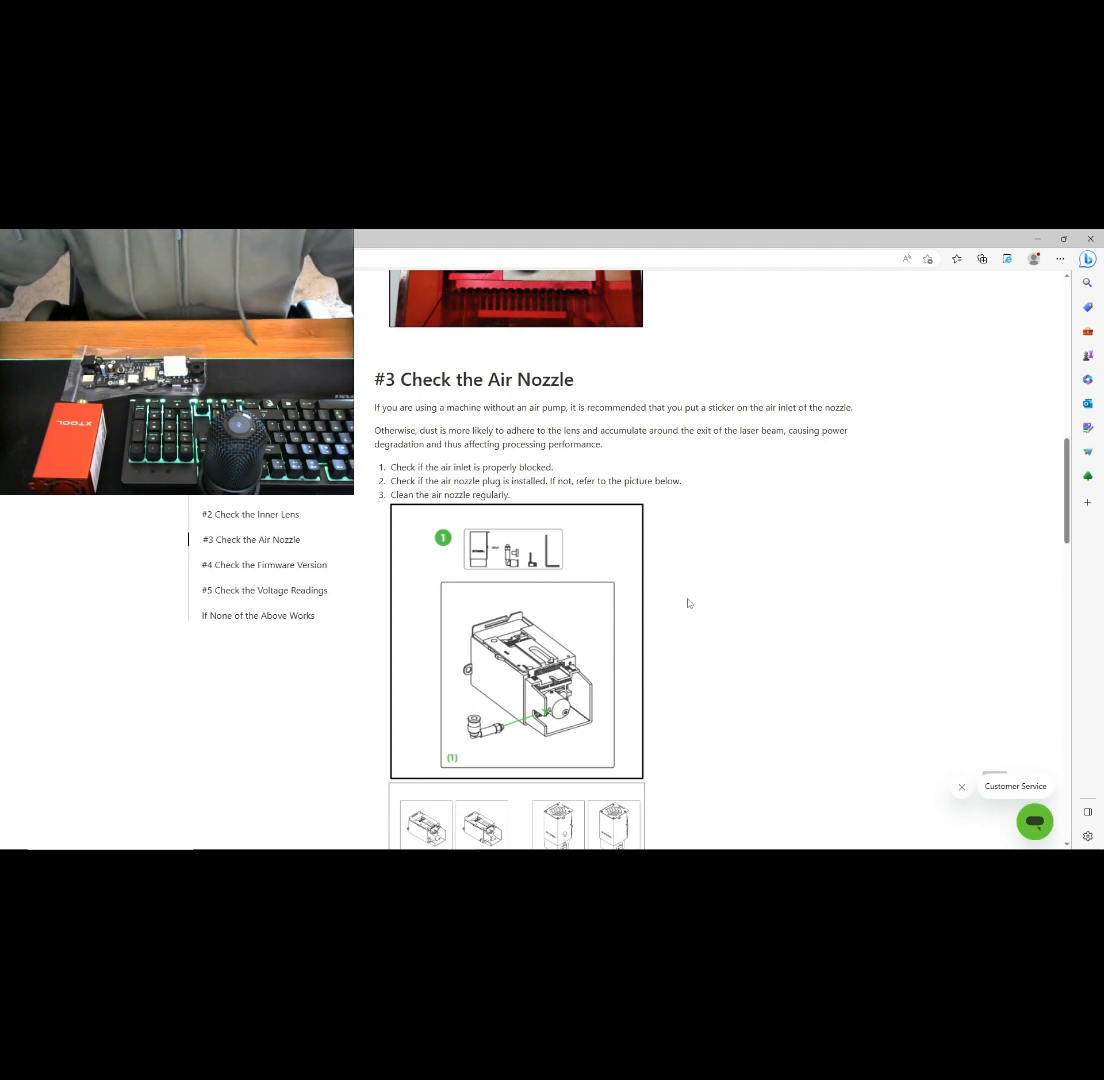
pyautogui.moveTo(684, 612)
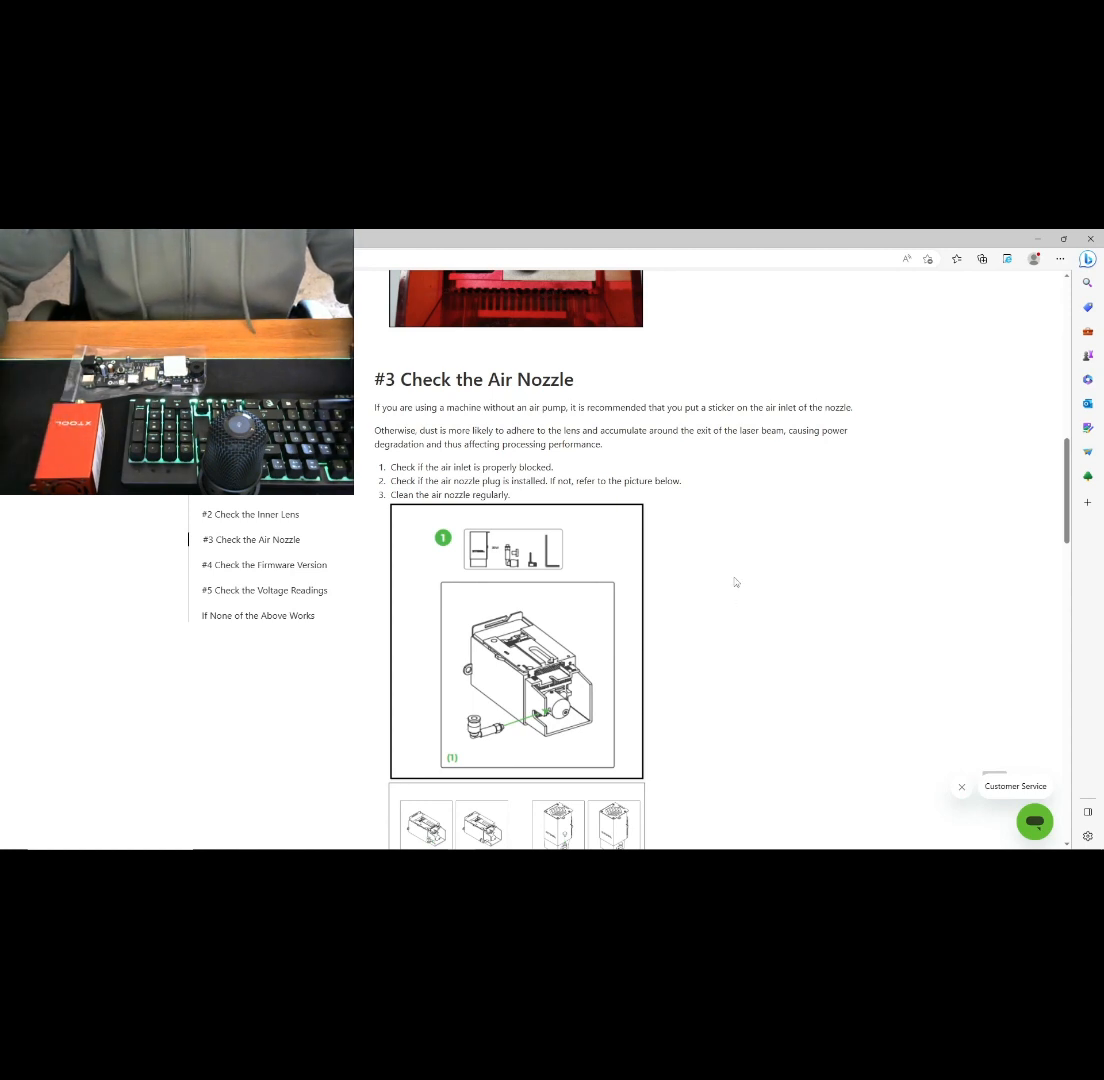
pyautogui.moveTo(732, 584)
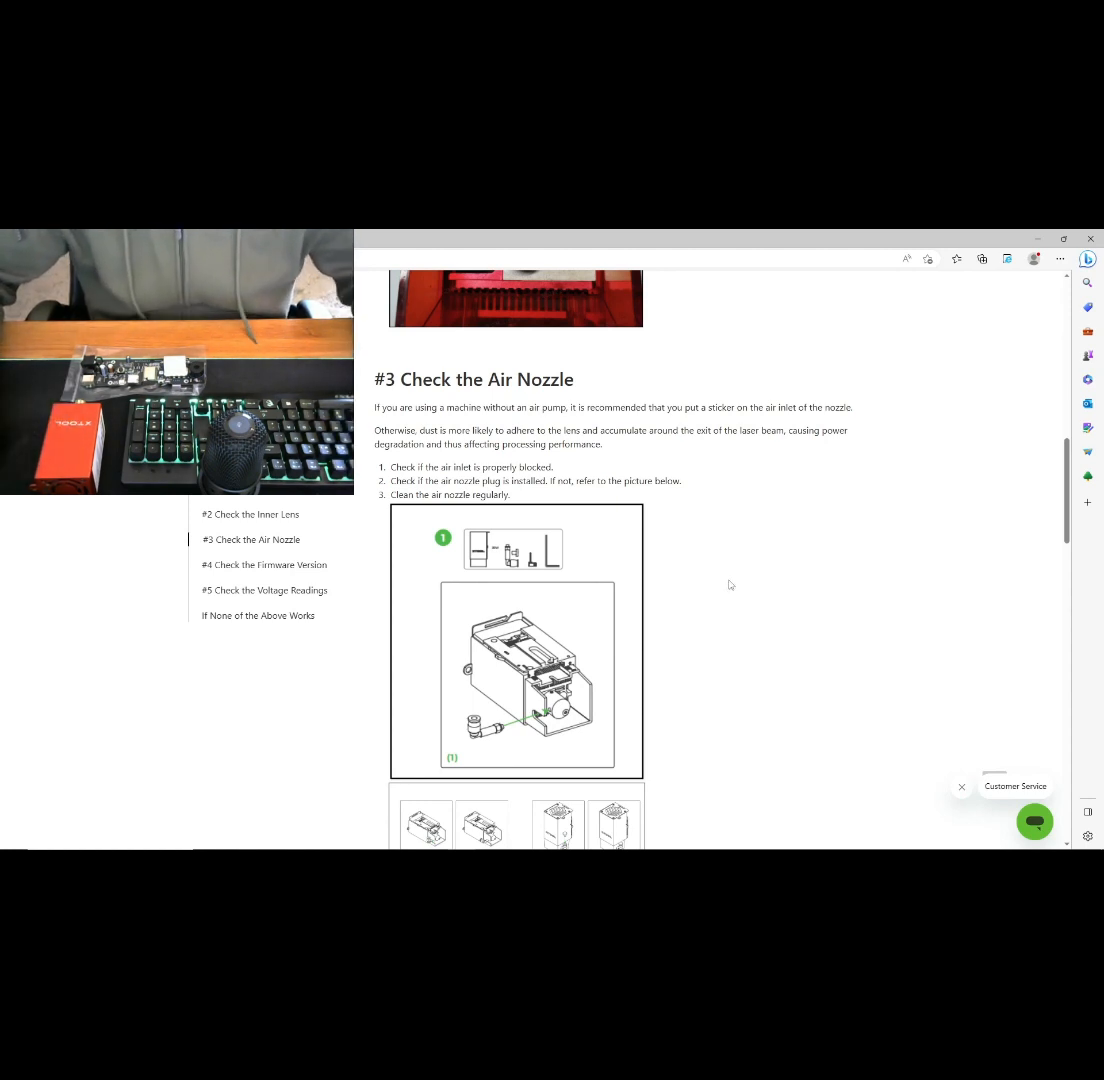
pyautogui.scroll(3)
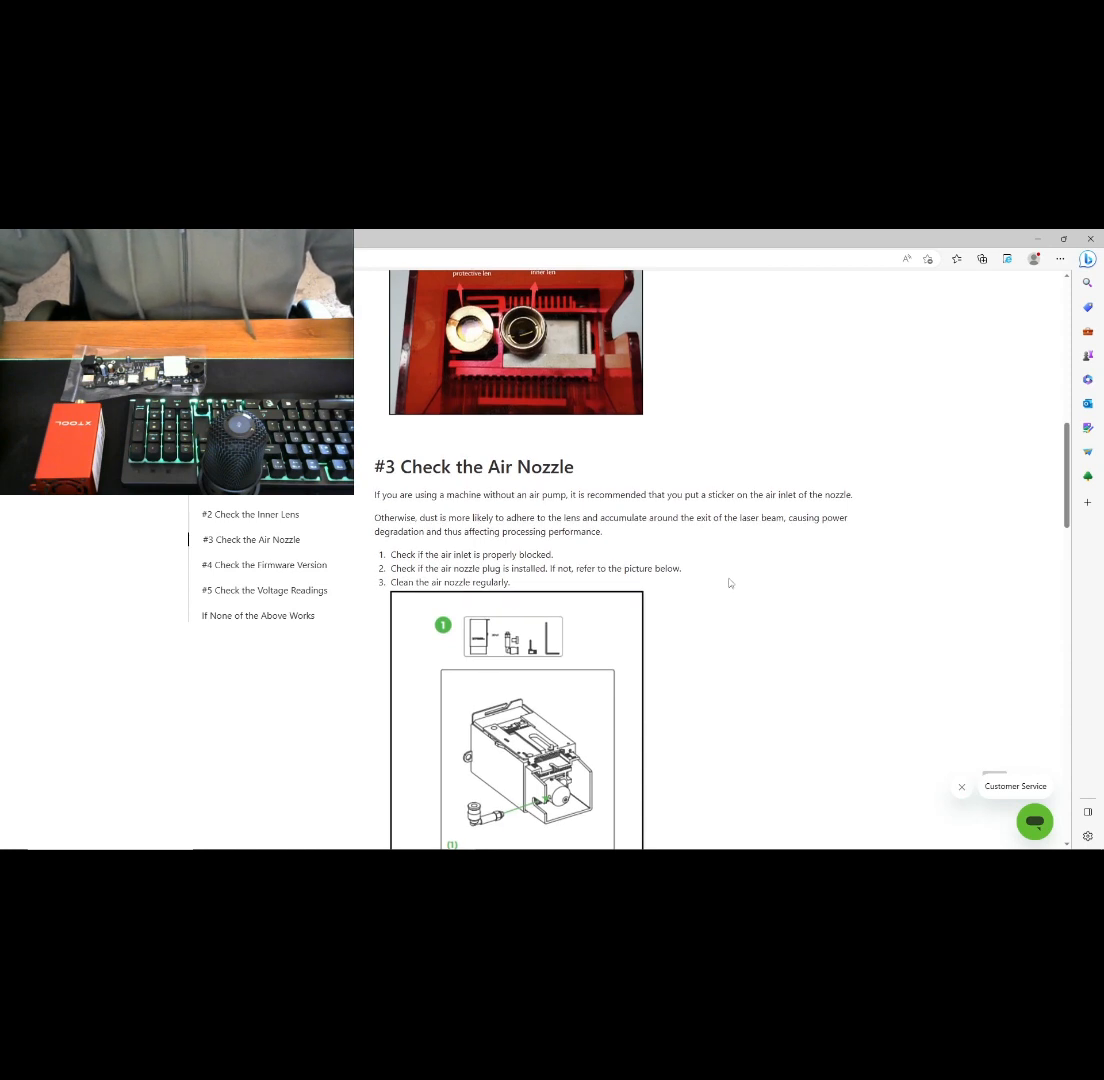
pyautogui.scroll(3)
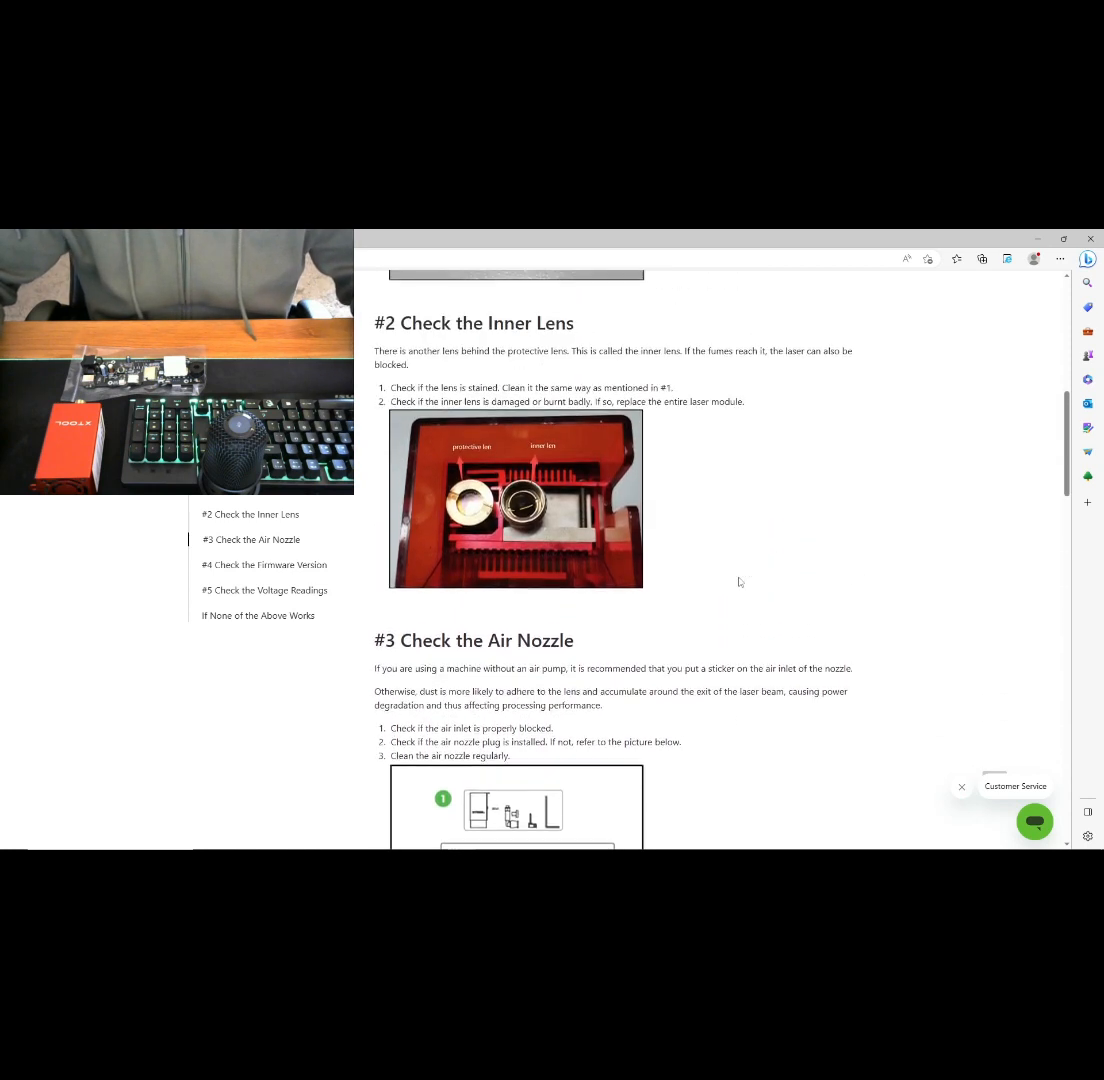
pyautogui.scroll(3)
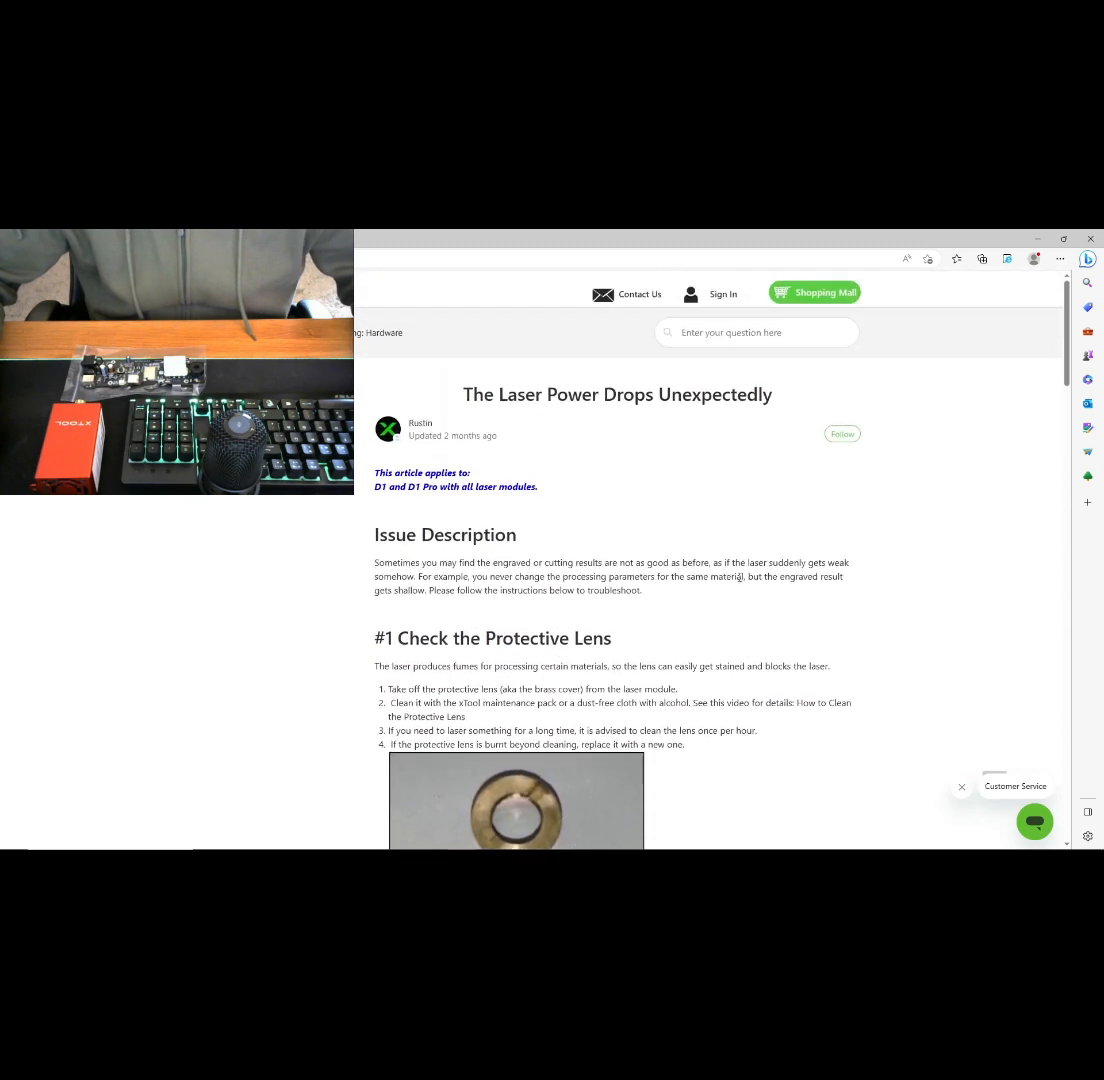
pyautogui.scroll(-3)
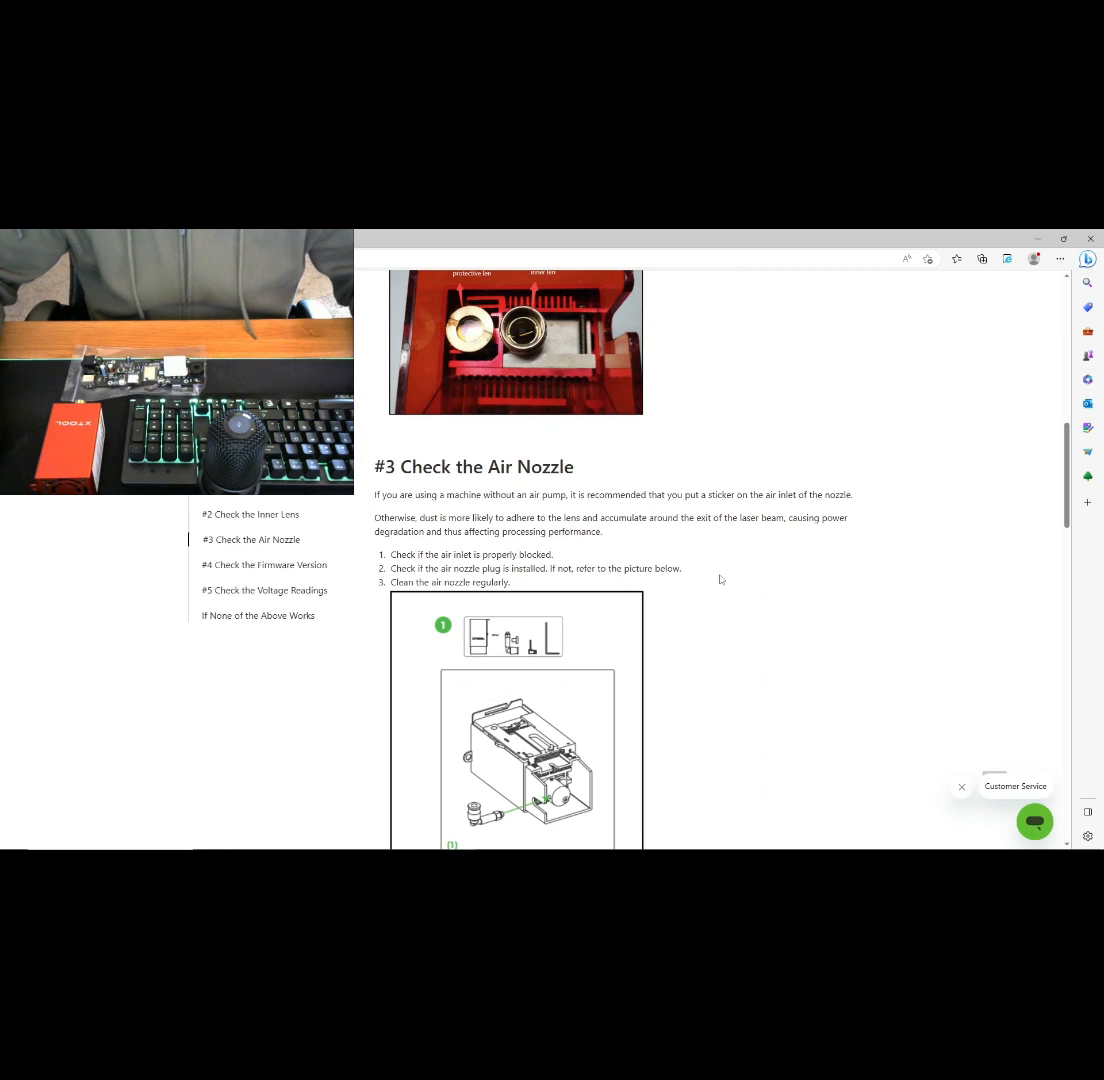
pyautogui.moveTo(652, 564)
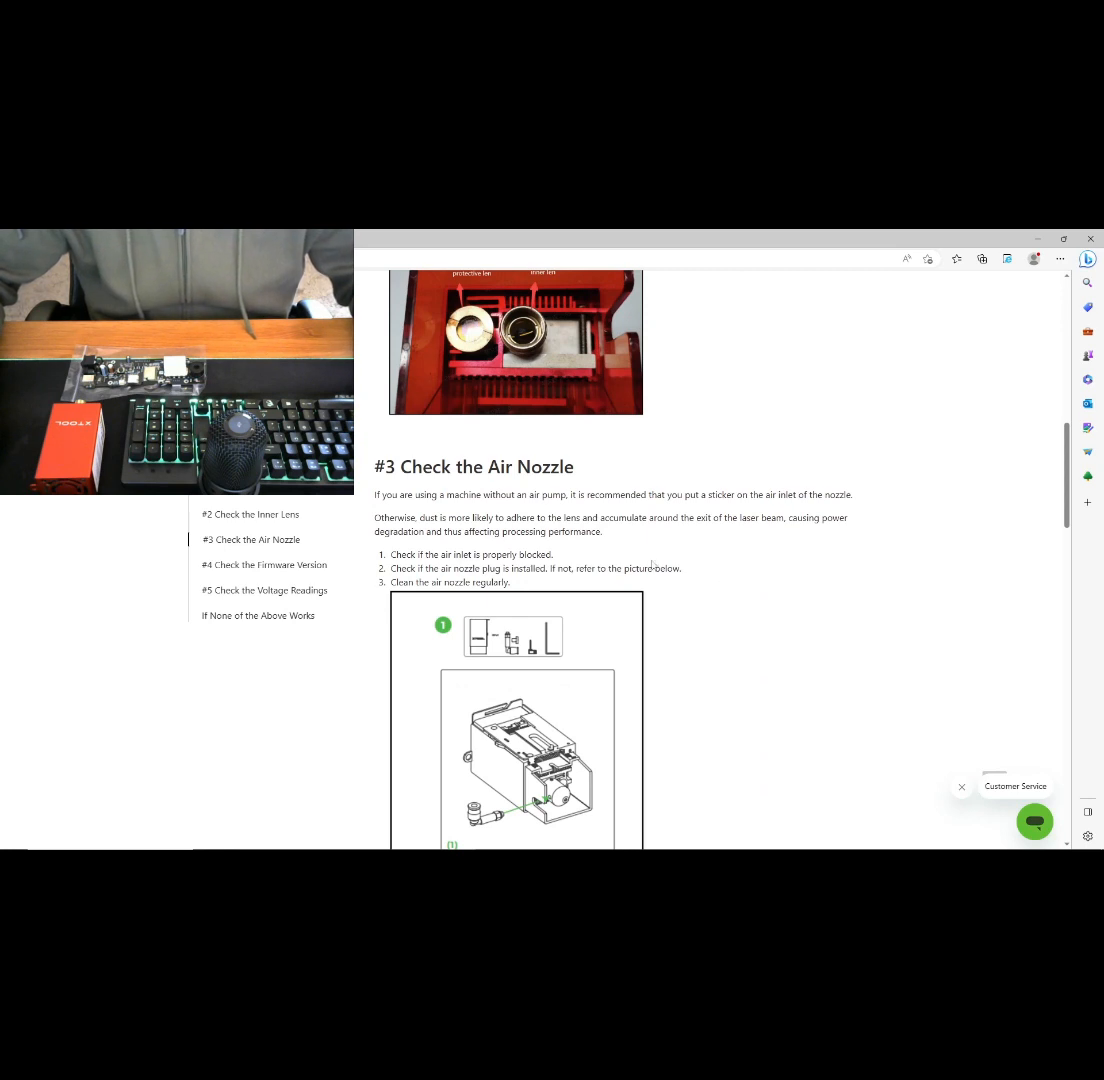
pyautogui.moveTo(660, 556)
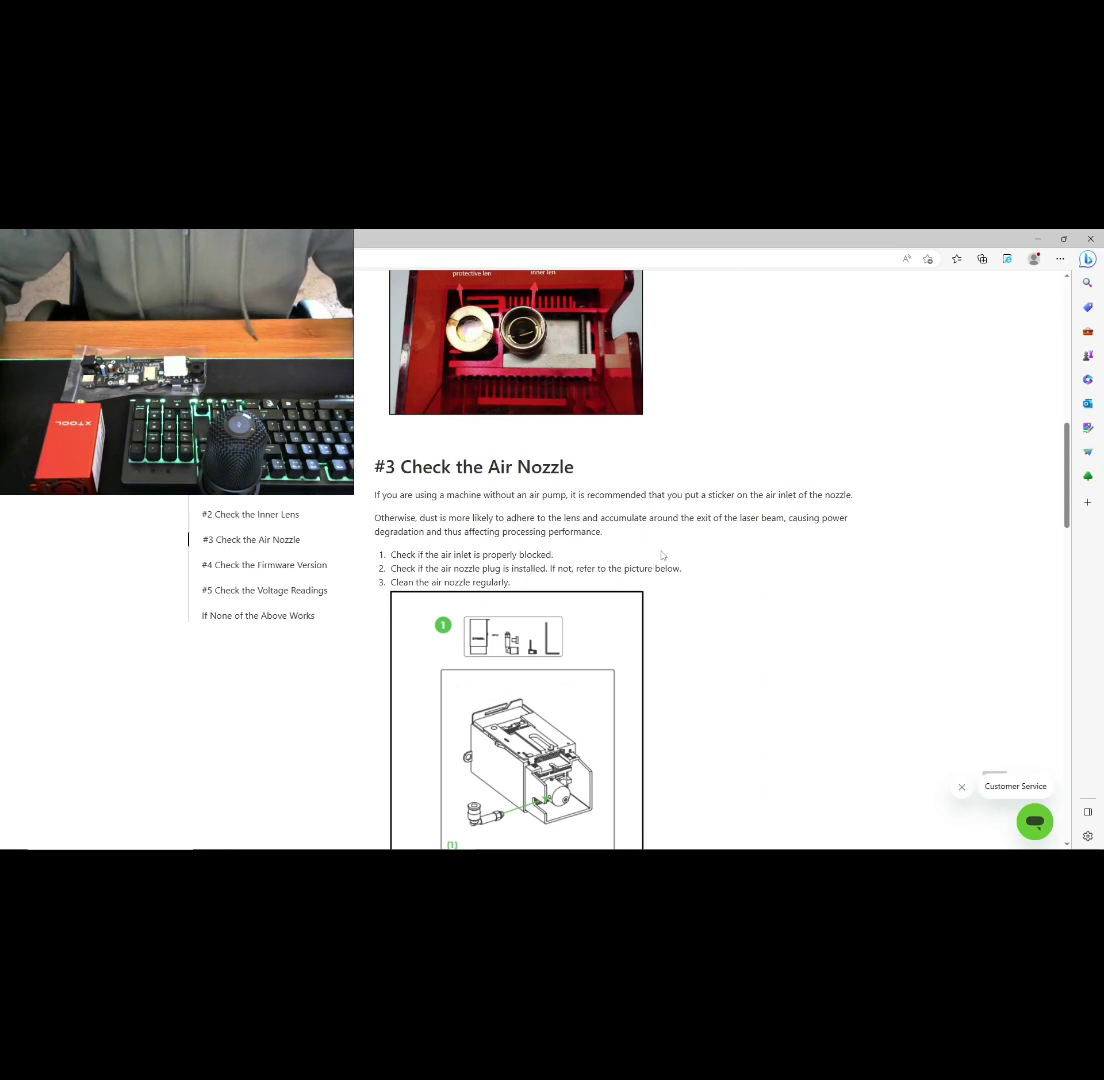